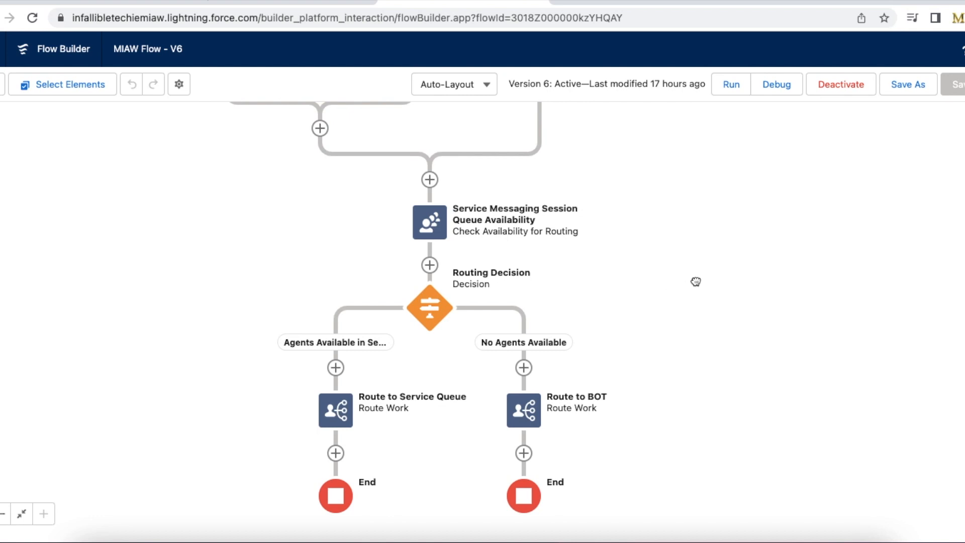
mouse_move(805, 238)
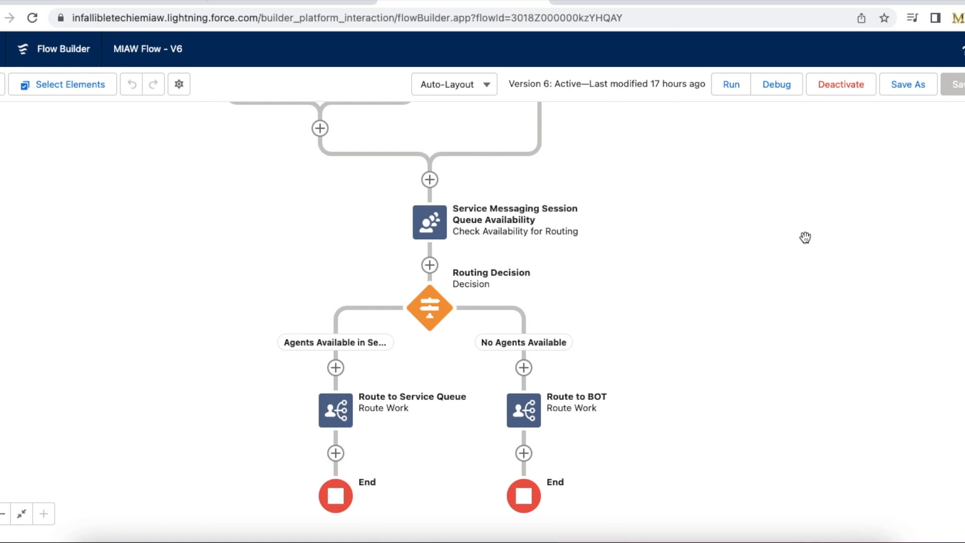
mouse_move(467, 289)
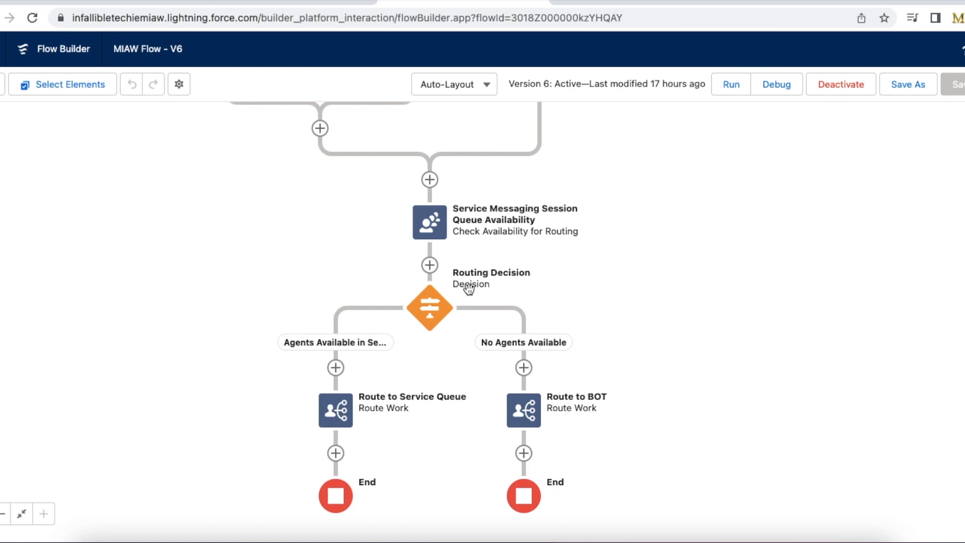
mouse_move(355, 349)
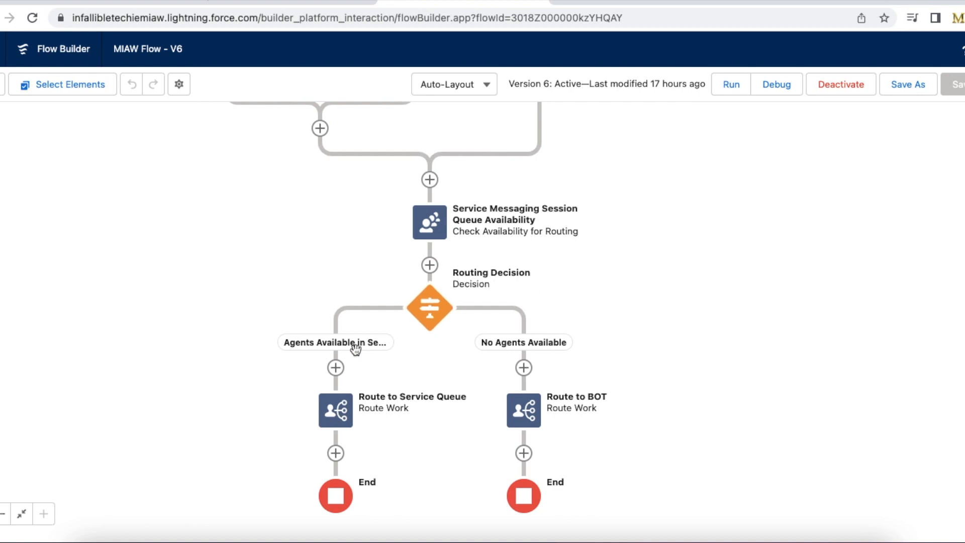
mouse_move(384, 402)
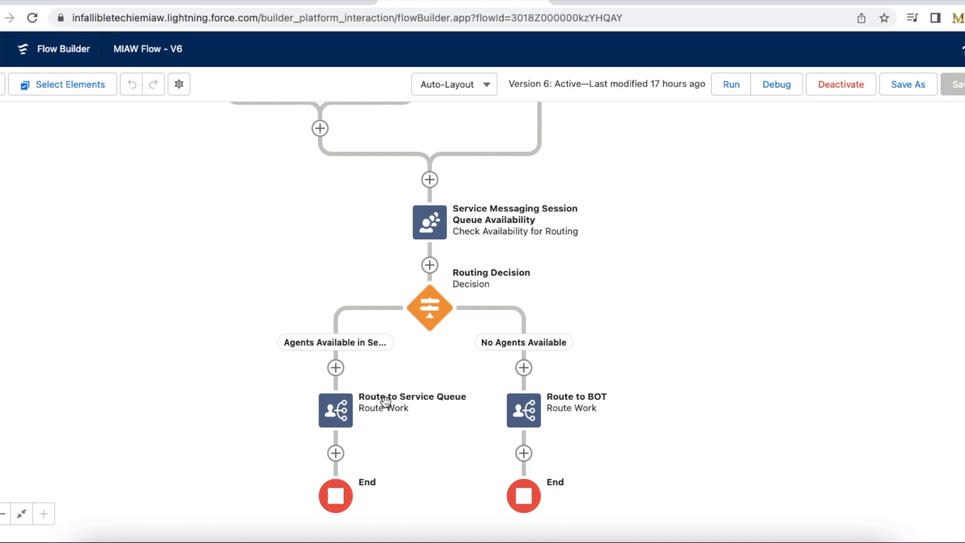
mouse_move(448, 398)
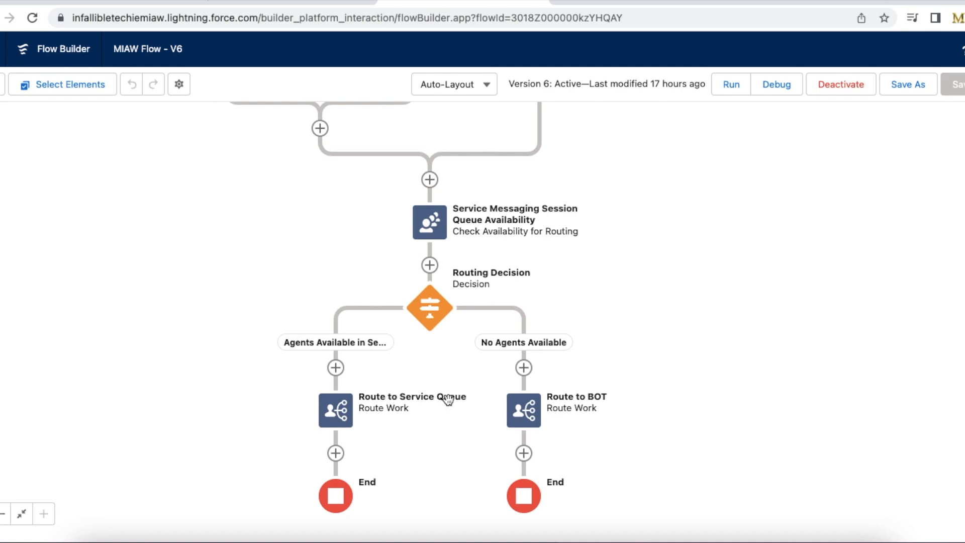
mouse_move(523, 411)
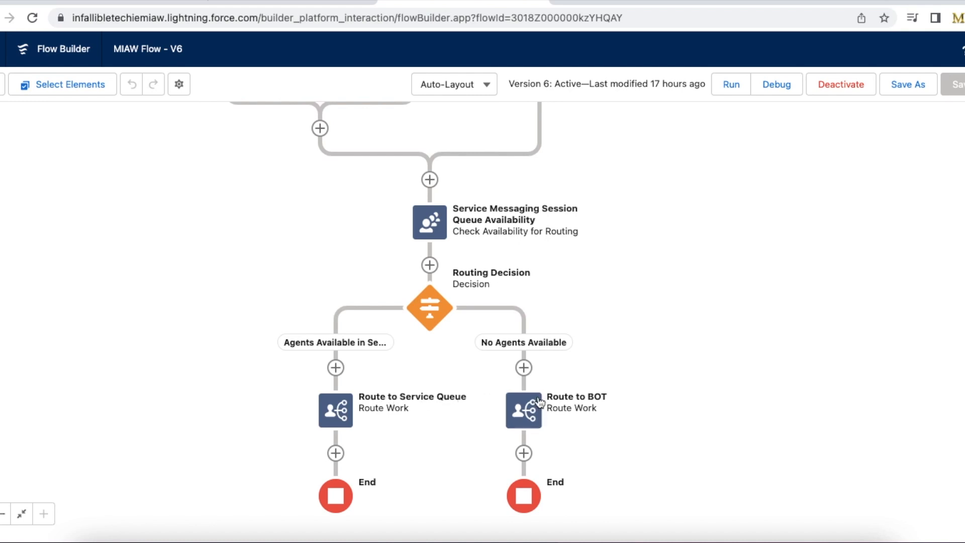
mouse_move(613, 419)
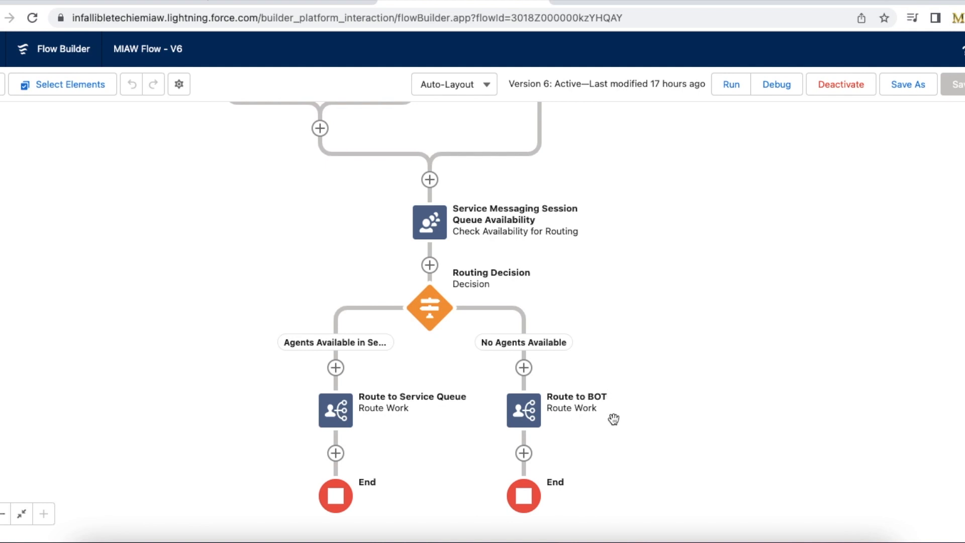
mouse_move(474, 261)
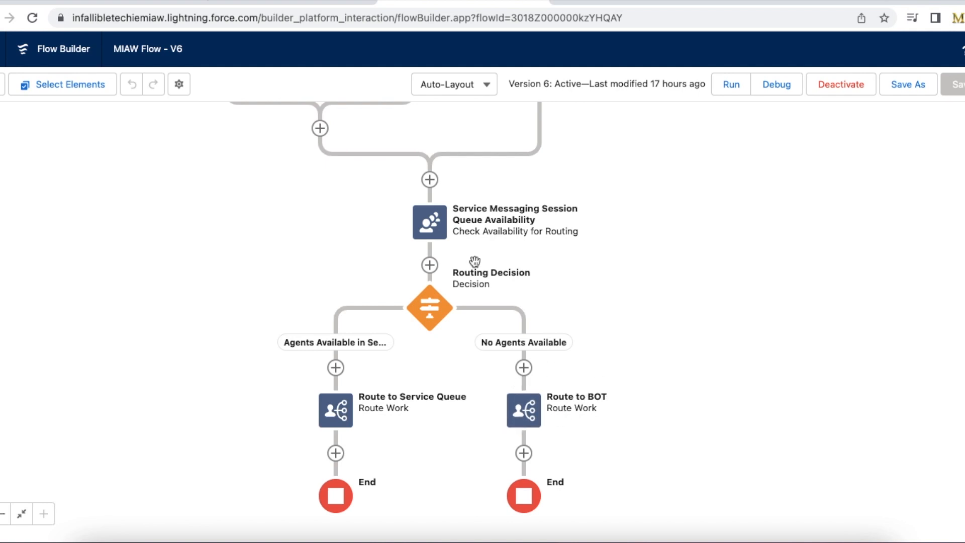
mouse_move(638, 154)
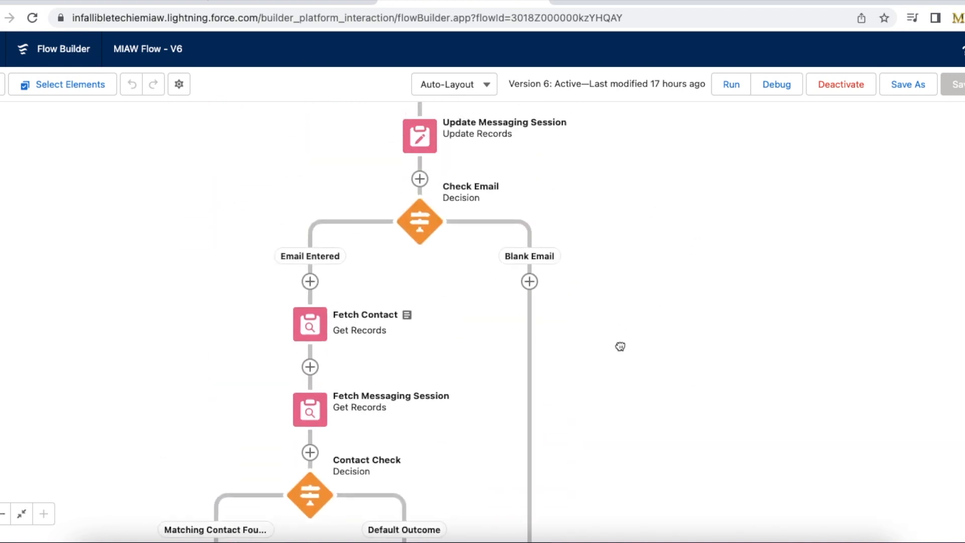
Step: Review the queue availability check element's settings and confirm them unchanged
scroll(up, 3)
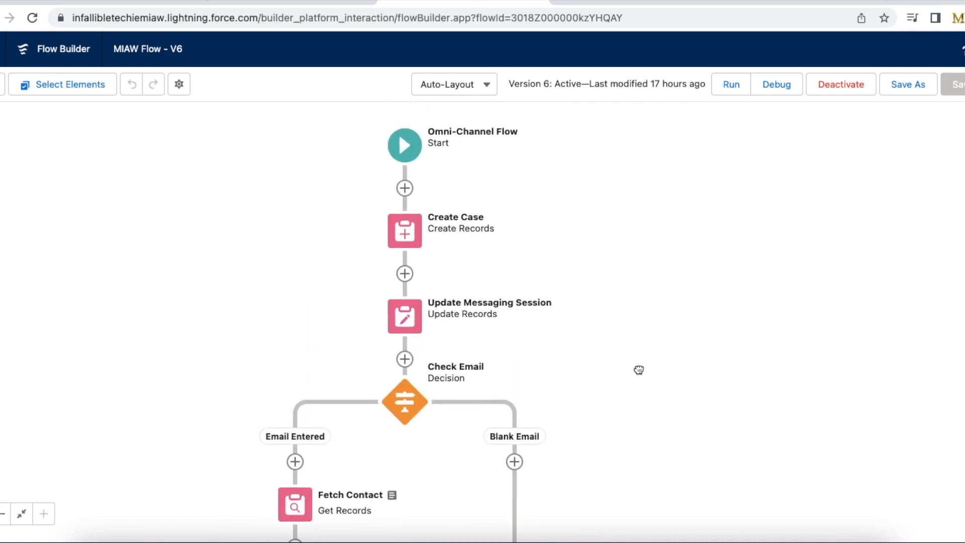
scroll(down, 3)
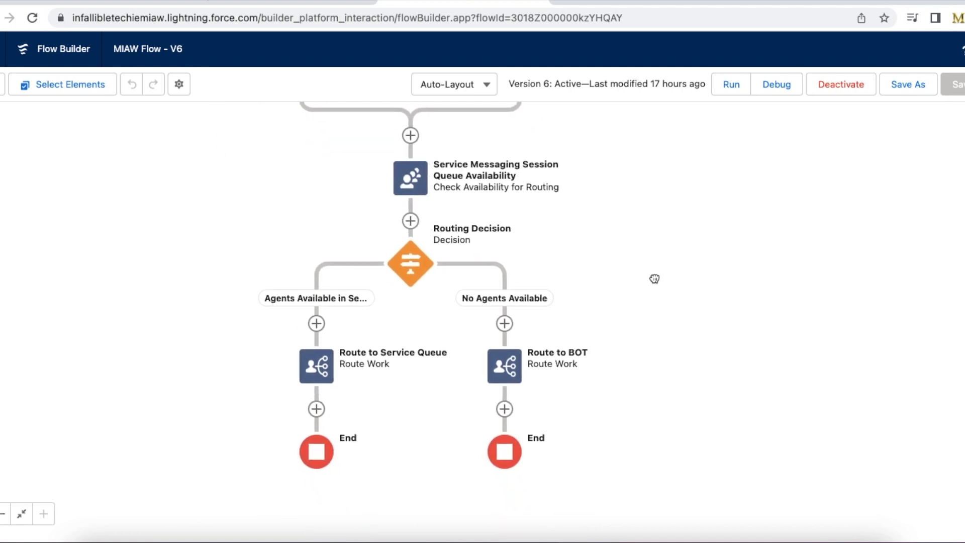
mouse_move(483, 175)
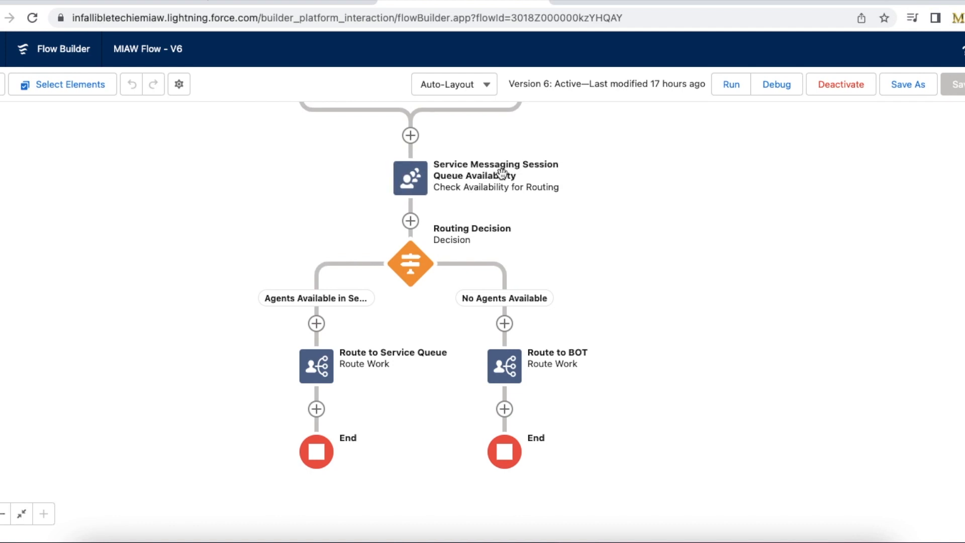
mouse_move(506, 174)
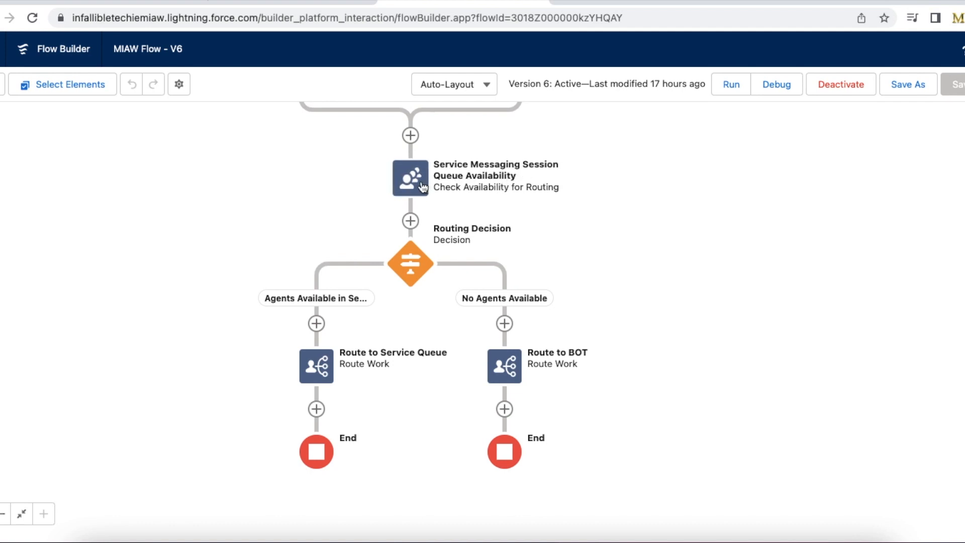
double_click(410, 178)
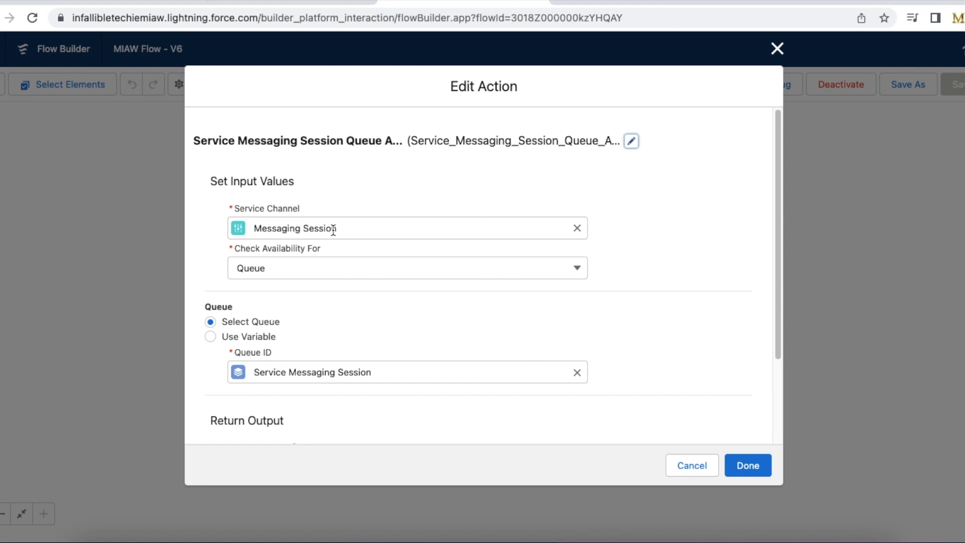
mouse_move(311, 253)
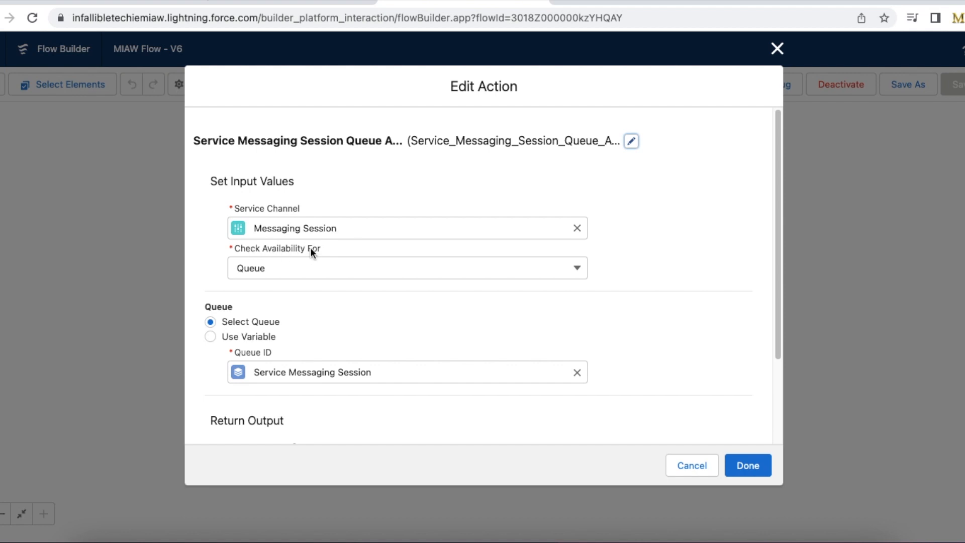
mouse_move(271, 266)
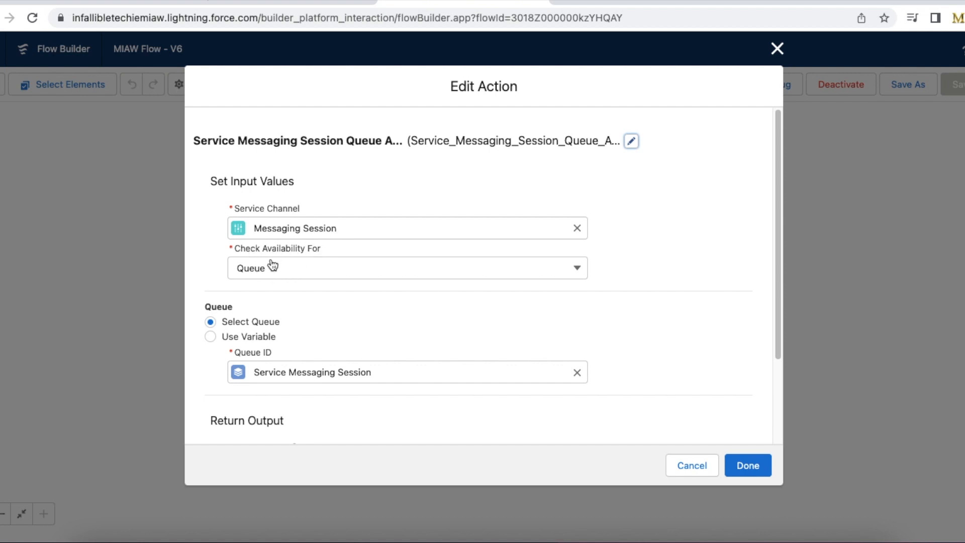
mouse_move(359, 376)
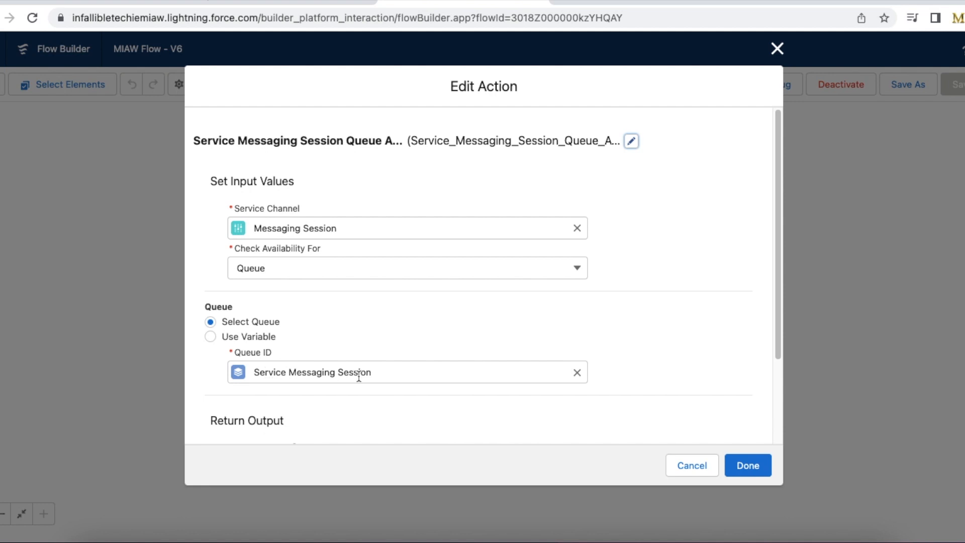
mouse_move(679, 315)
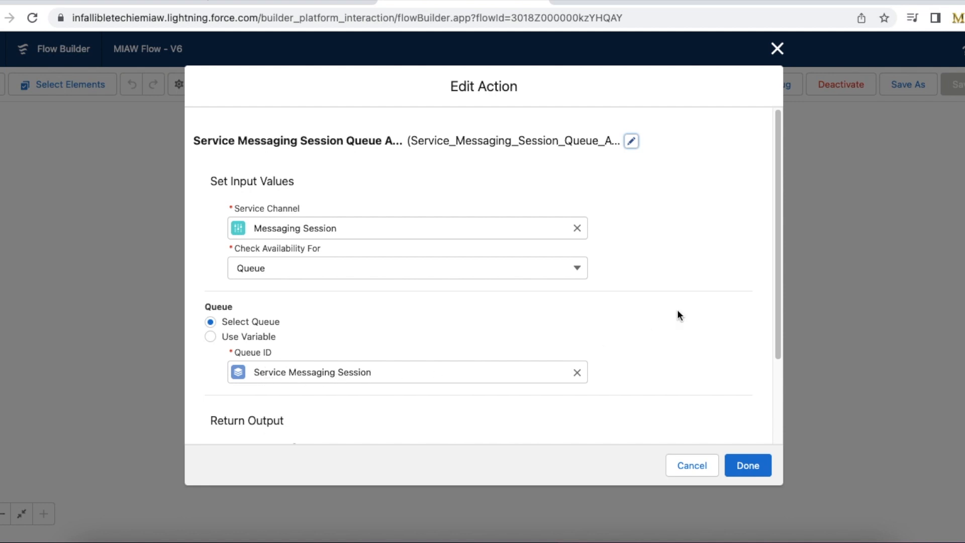
scroll(down, 3)
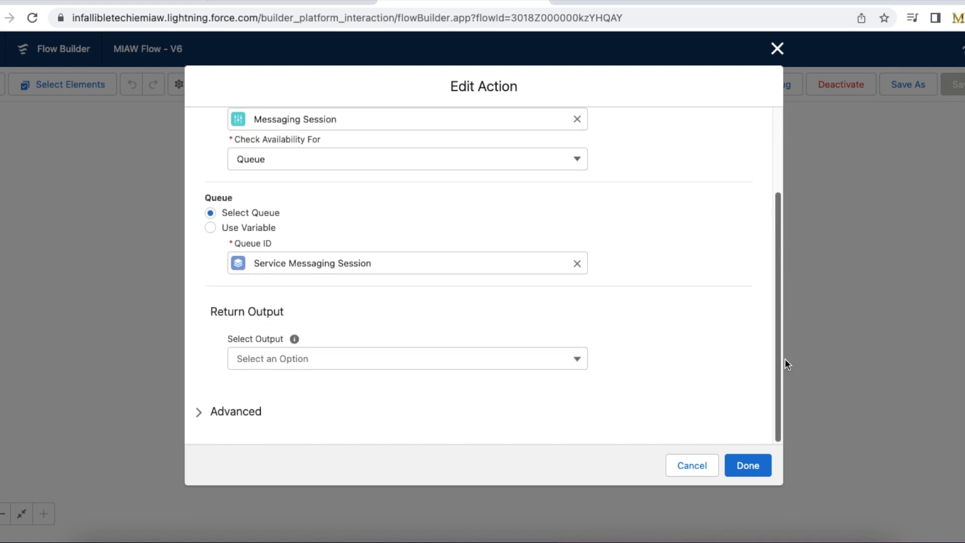
click(747, 465)
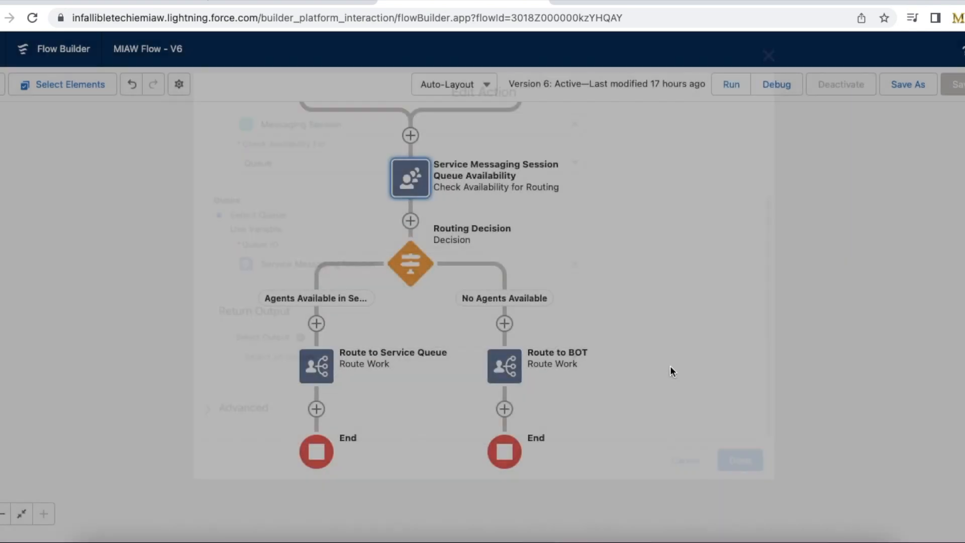
click(768, 56)
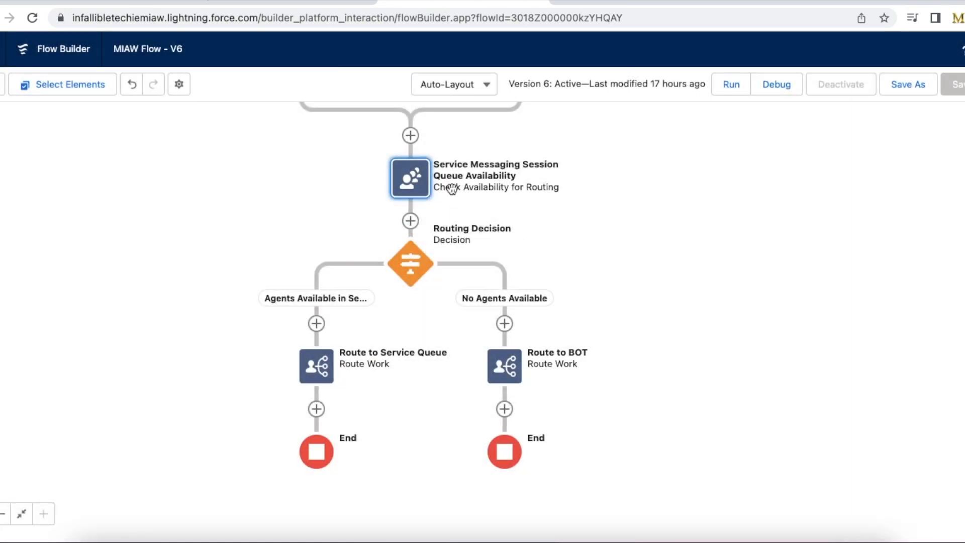
mouse_move(557, 195)
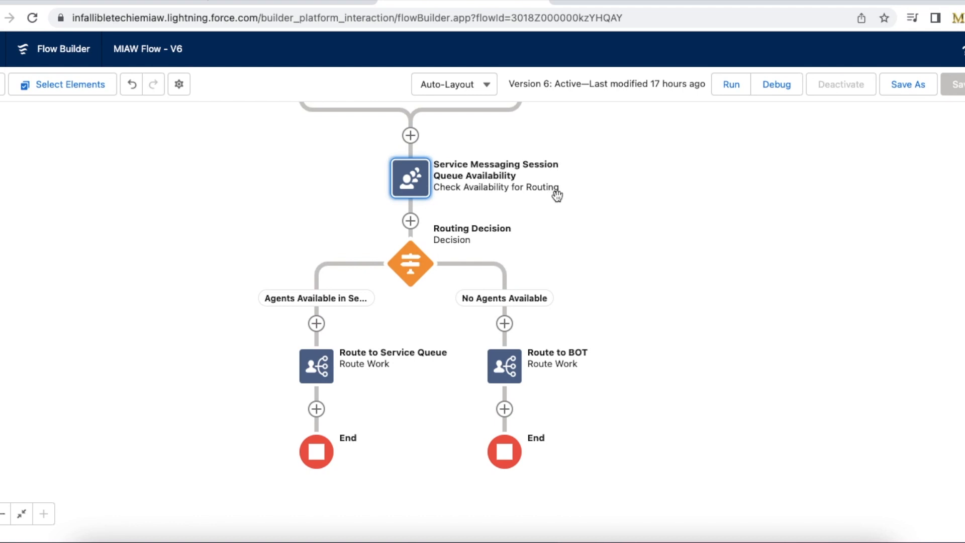
mouse_move(456, 239)
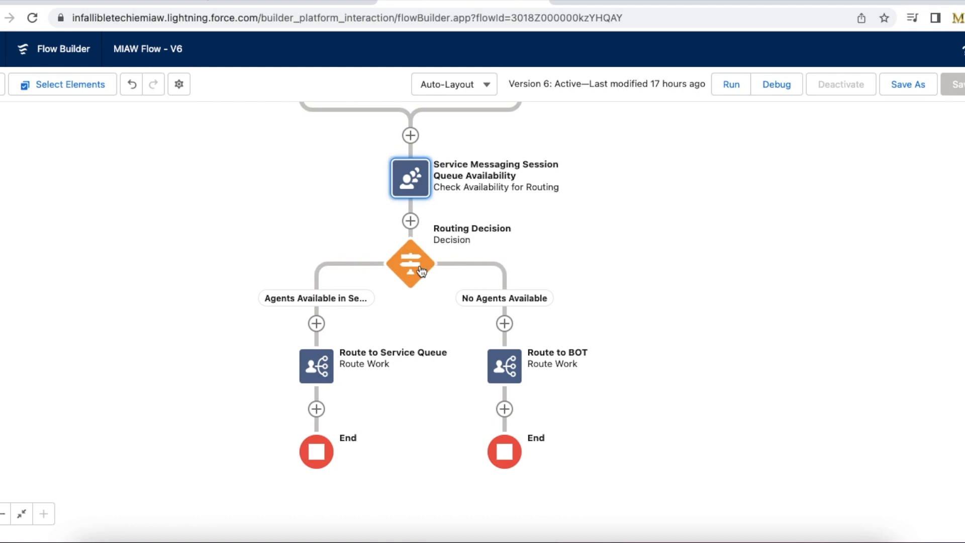
Step: Review the Routing Decision's Agents Available condition and the No Agents Available default outcome
double_click(410, 263)
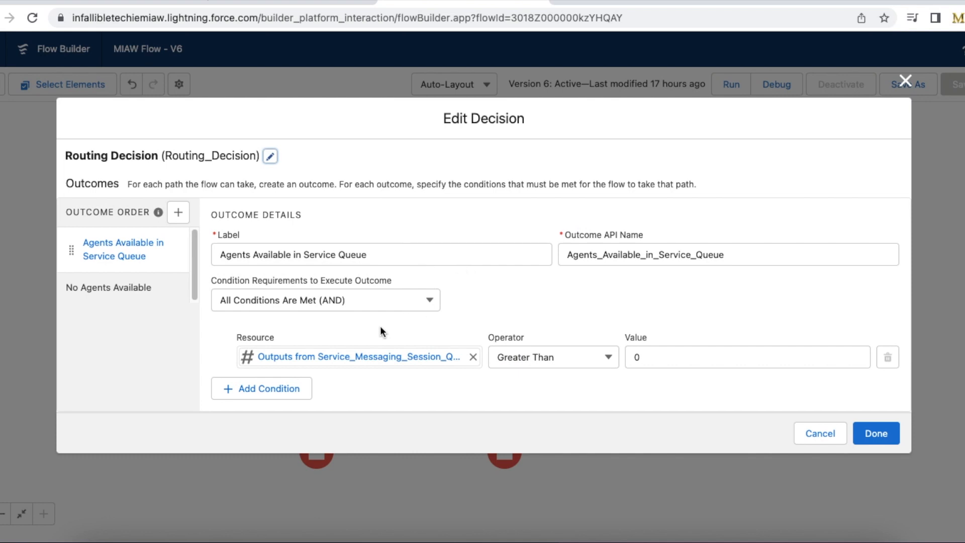
mouse_move(365, 356)
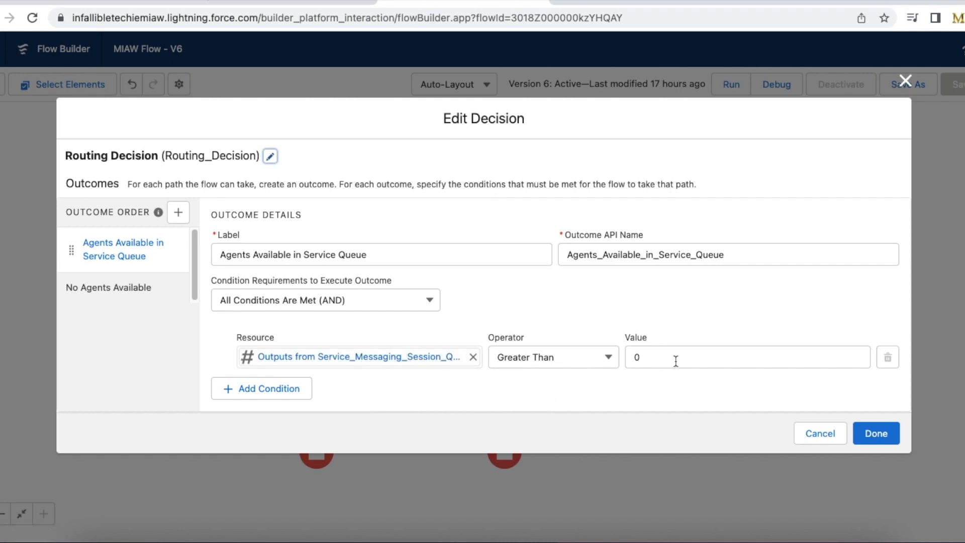
mouse_move(101, 250)
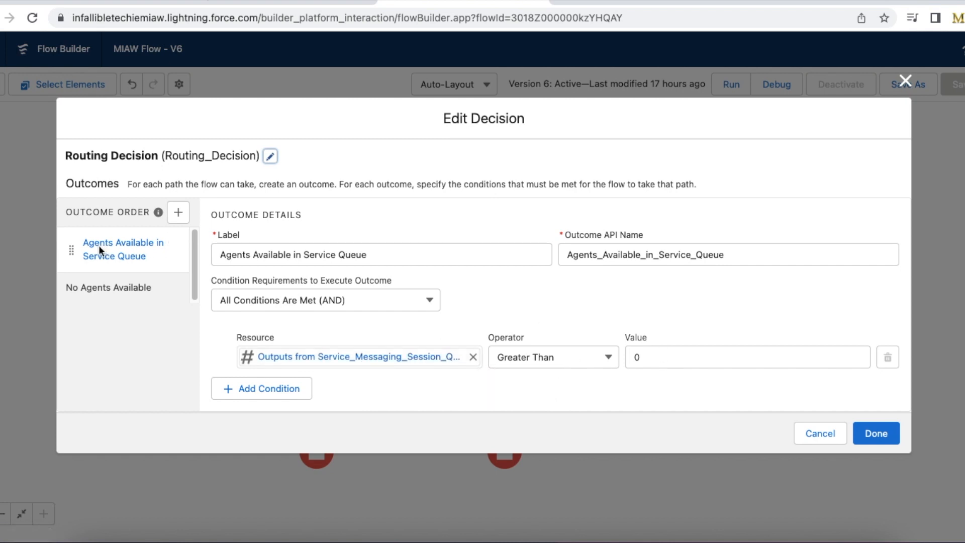
mouse_move(135, 256)
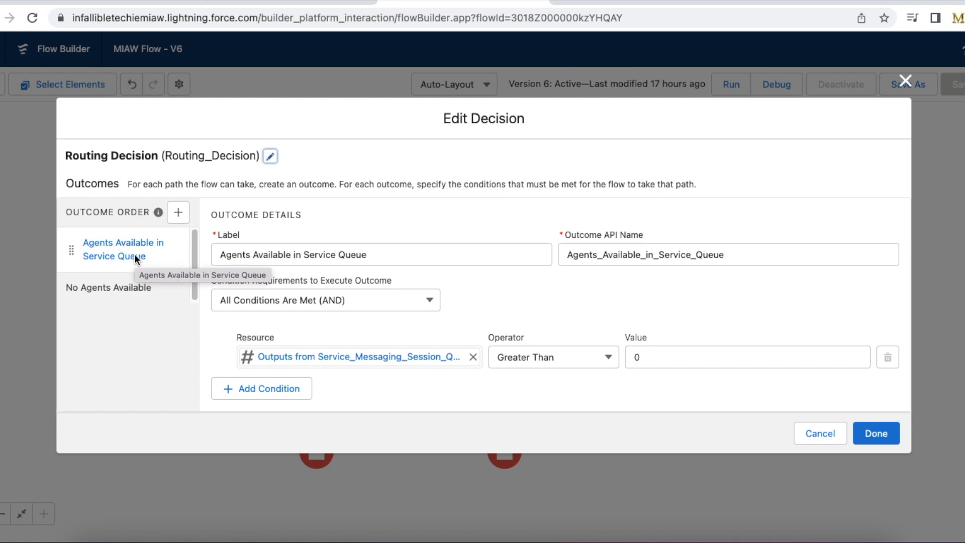
mouse_move(357, 307)
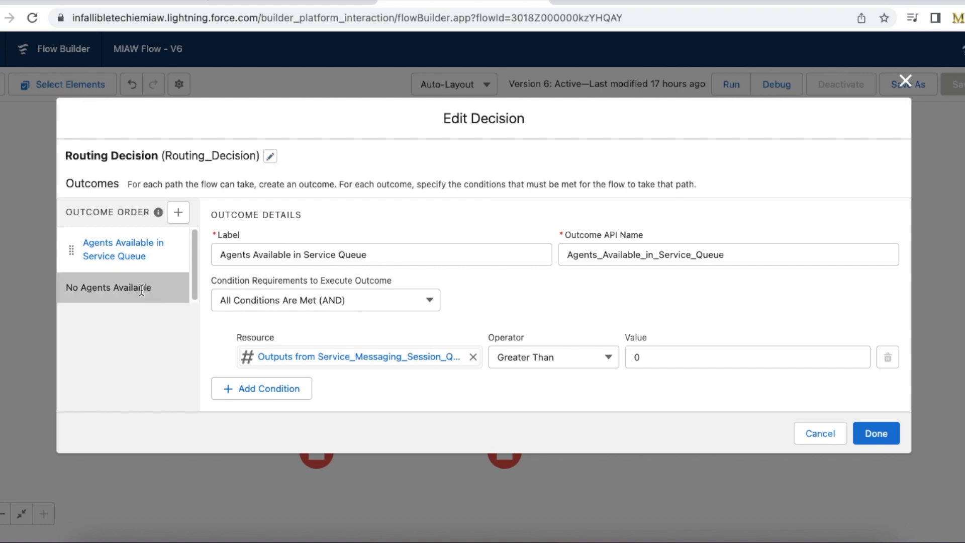
click(108, 287)
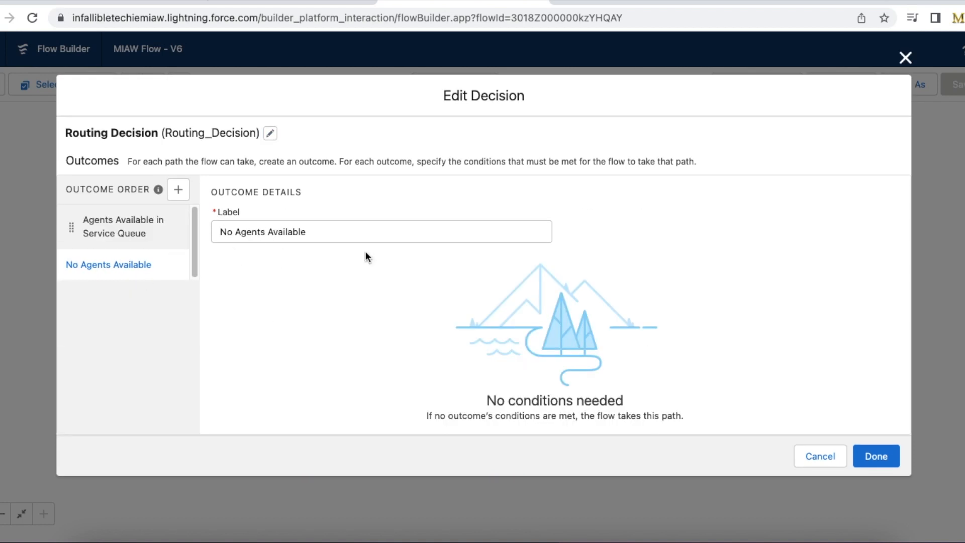
mouse_move(808, 422)
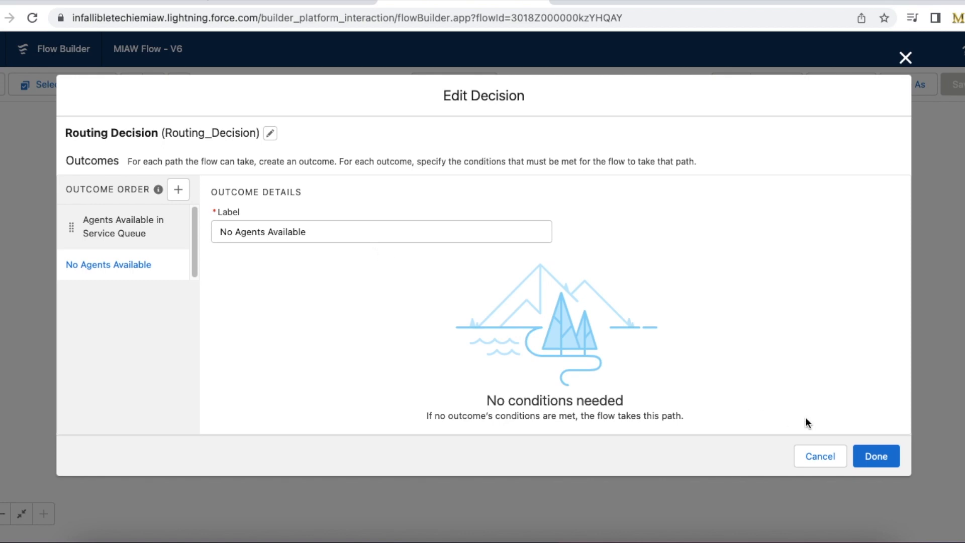
Step: Cancel out of the Edit Decision dialog, returning to the unchanged flow canvas
click(875, 455)
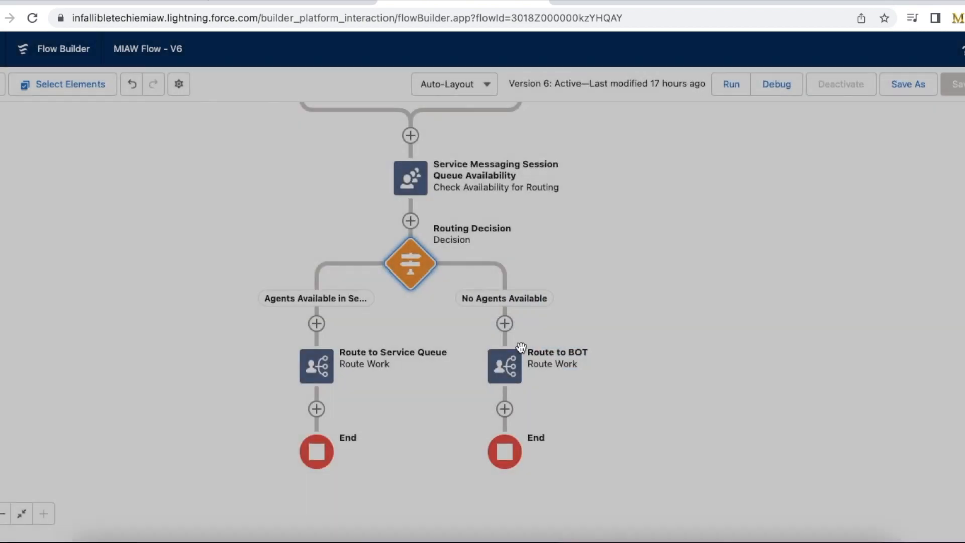
mouse_move(348, 360)
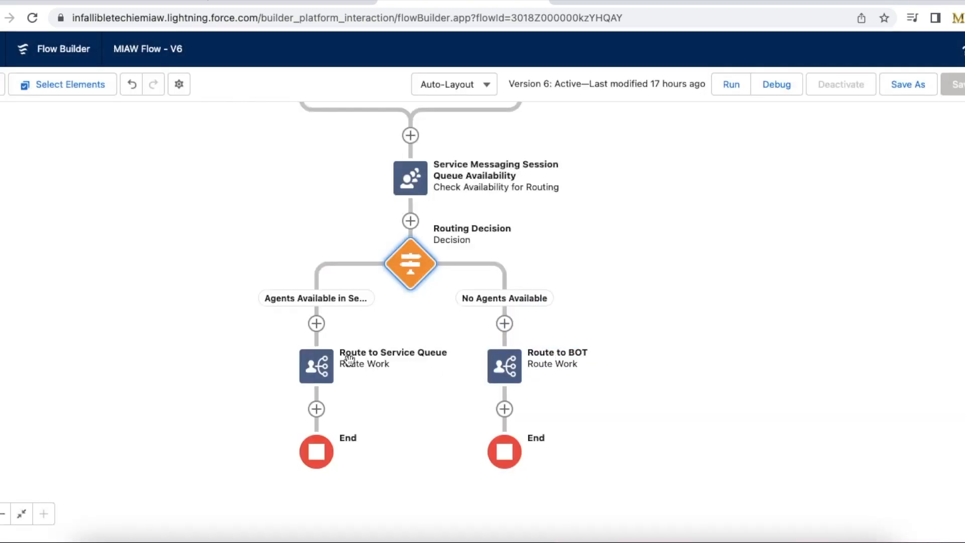
mouse_move(570, 365)
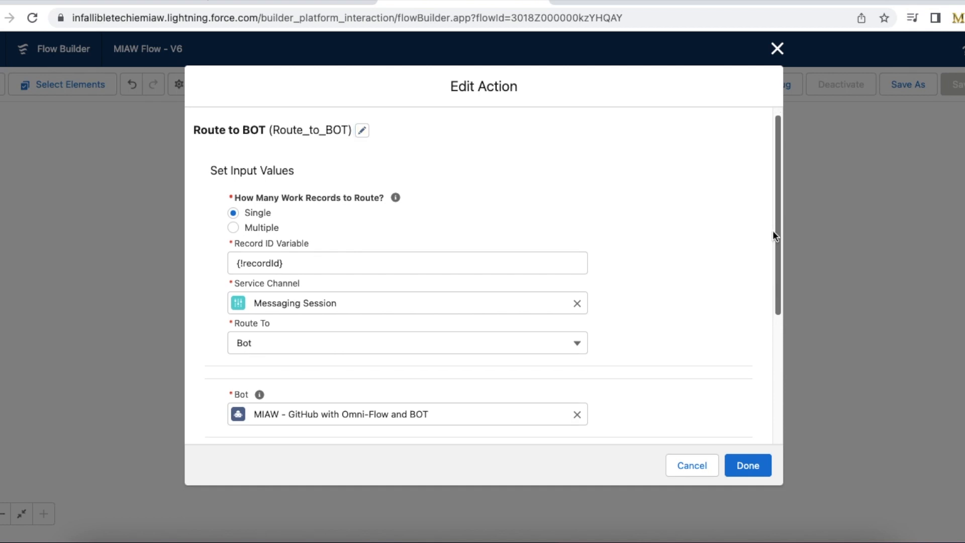
scroll(down, 3)
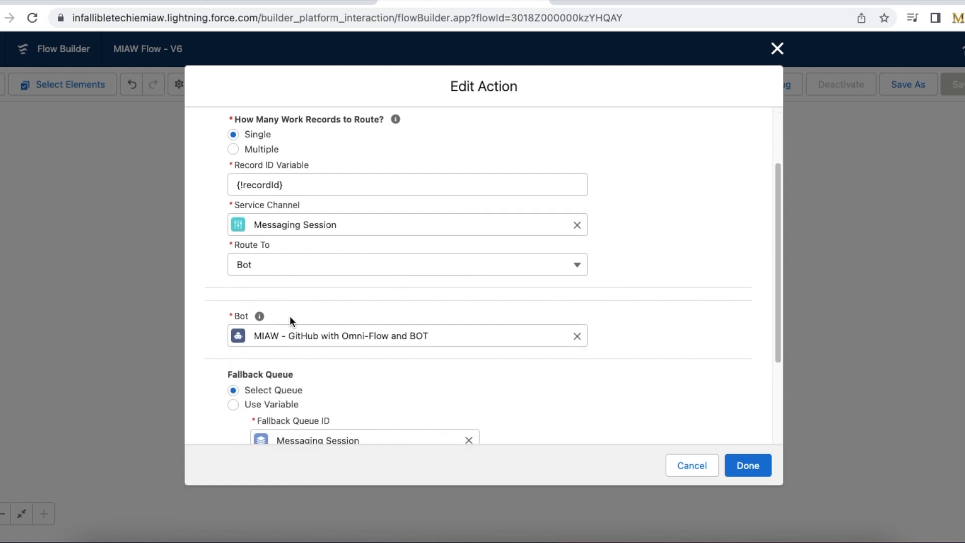
mouse_move(303, 325)
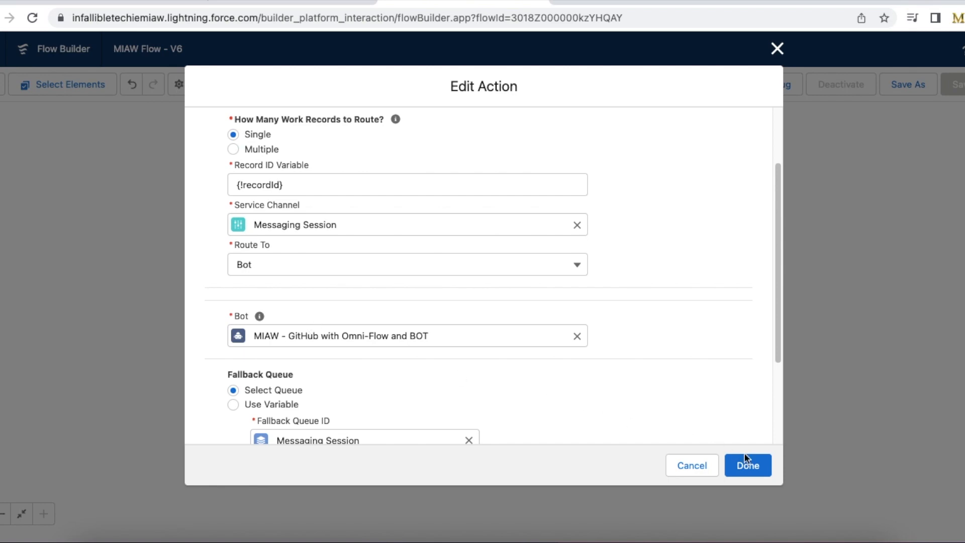
click(747, 464)
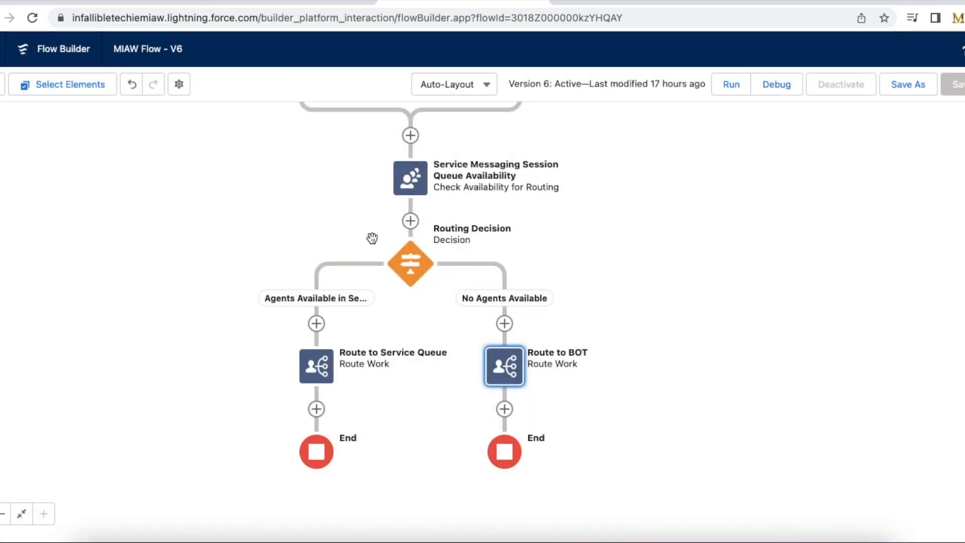
mouse_move(316, 364)
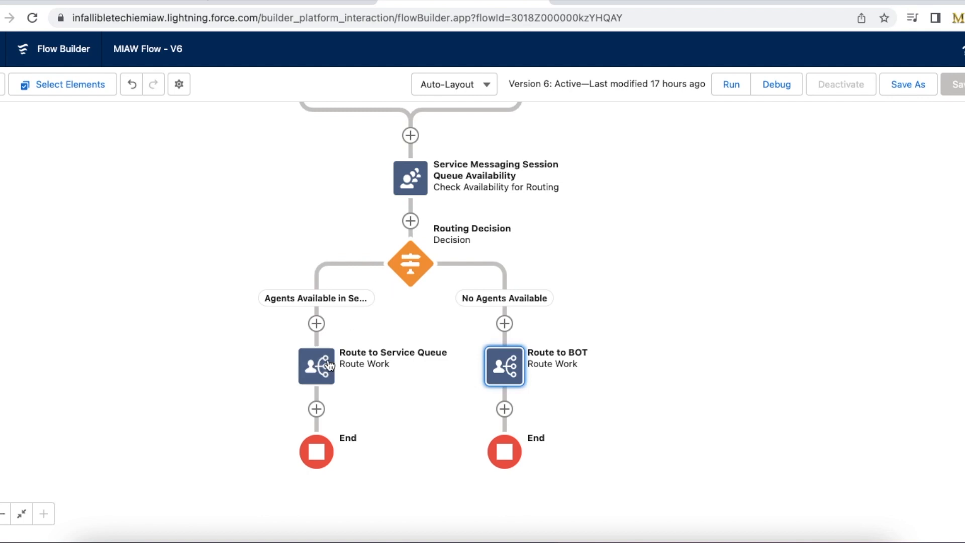
double_click(316, 365)
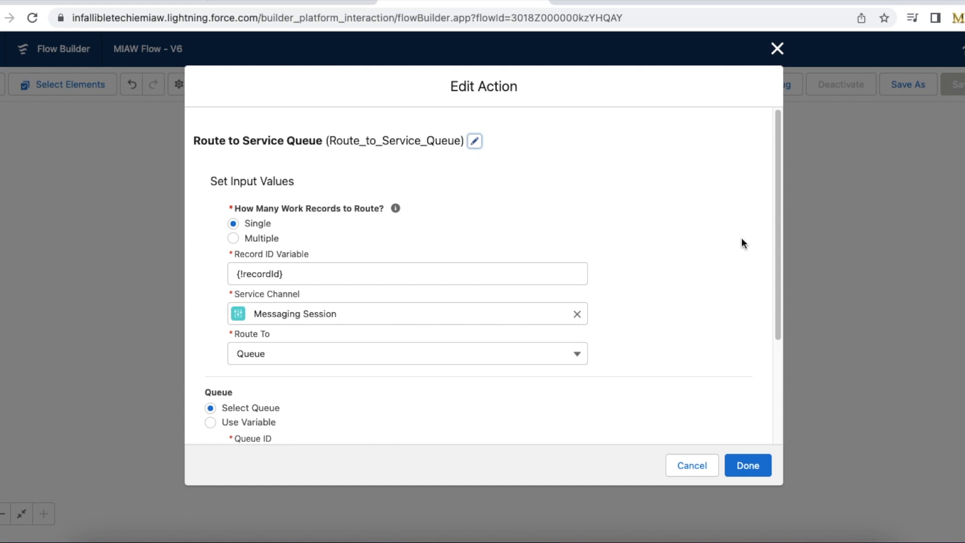
scroll(down, 3)
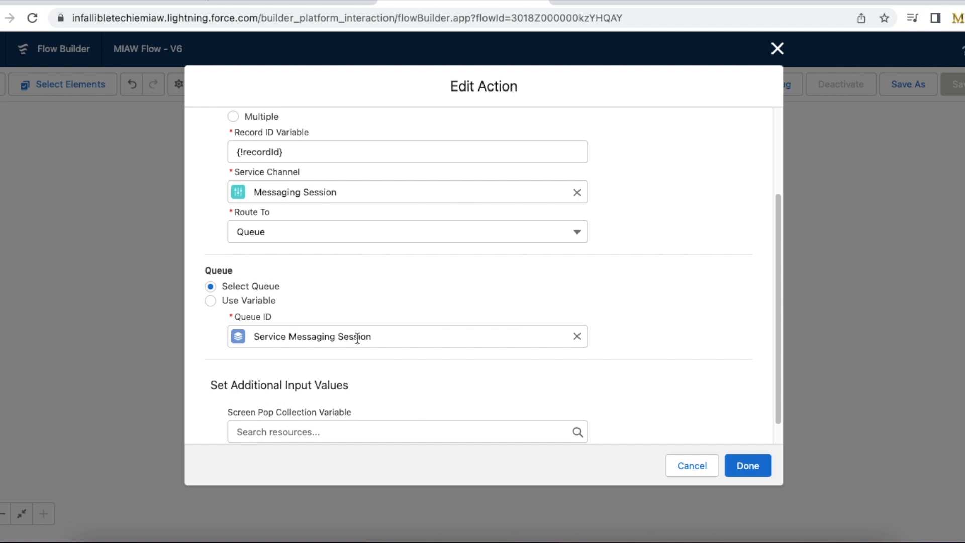
mouse_move(692, 464)
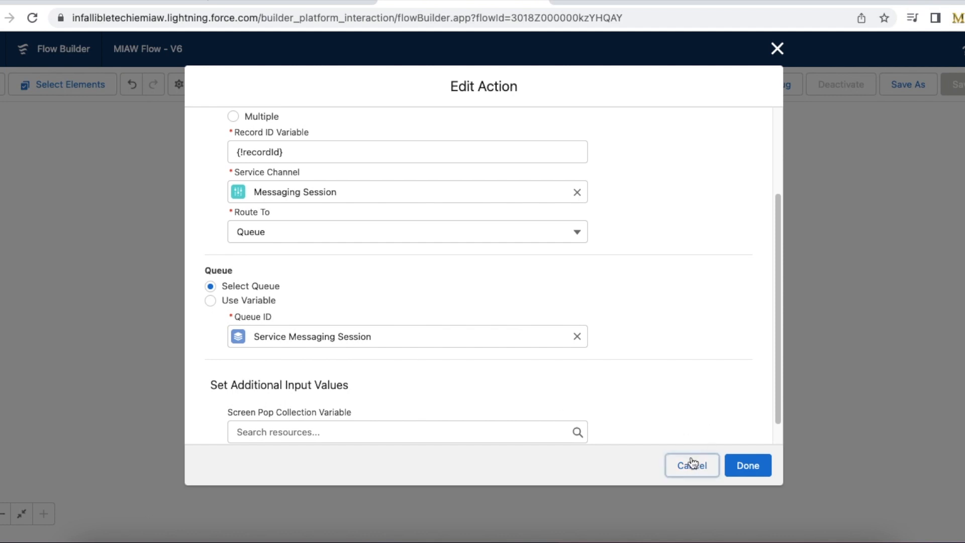
click(691, 464)
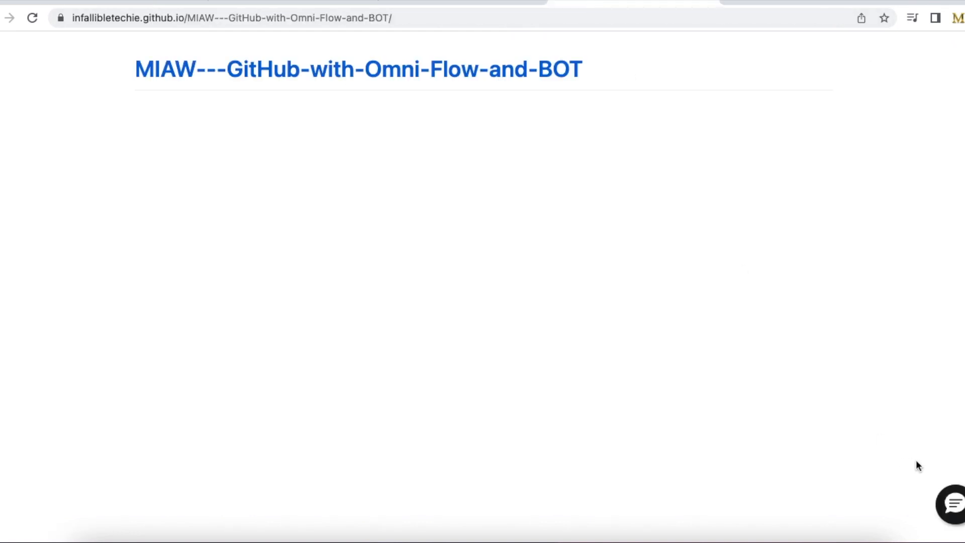
click(935, 505)
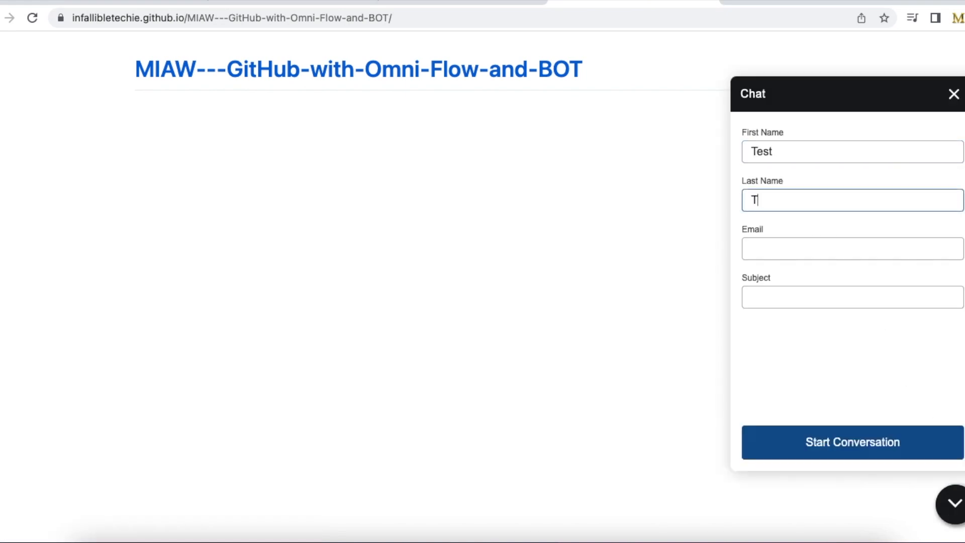
text(test@test.com)
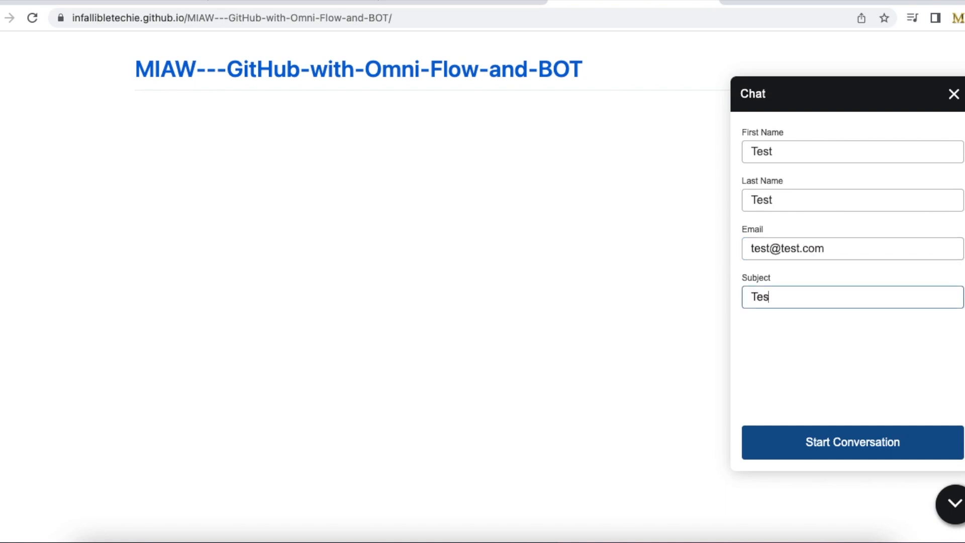
text(ting)
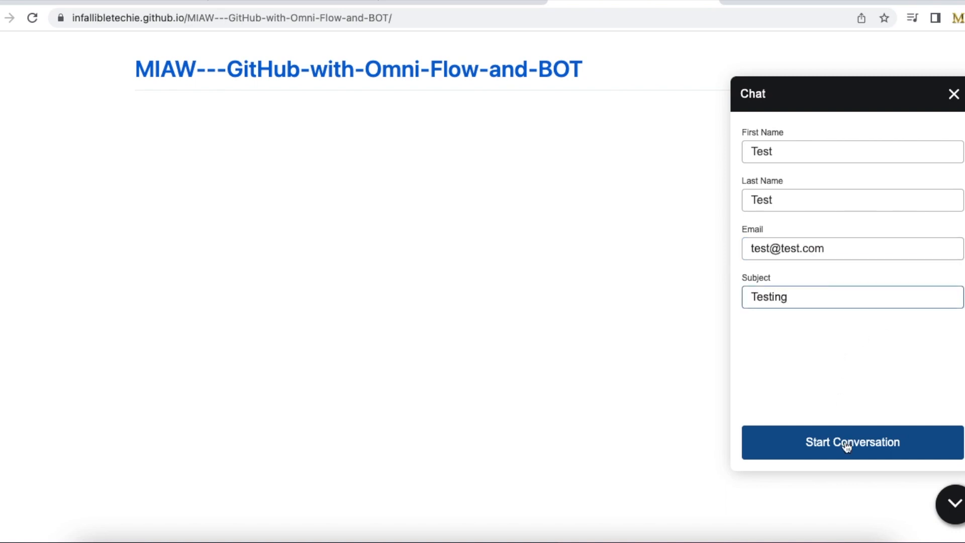
click(852, 442)
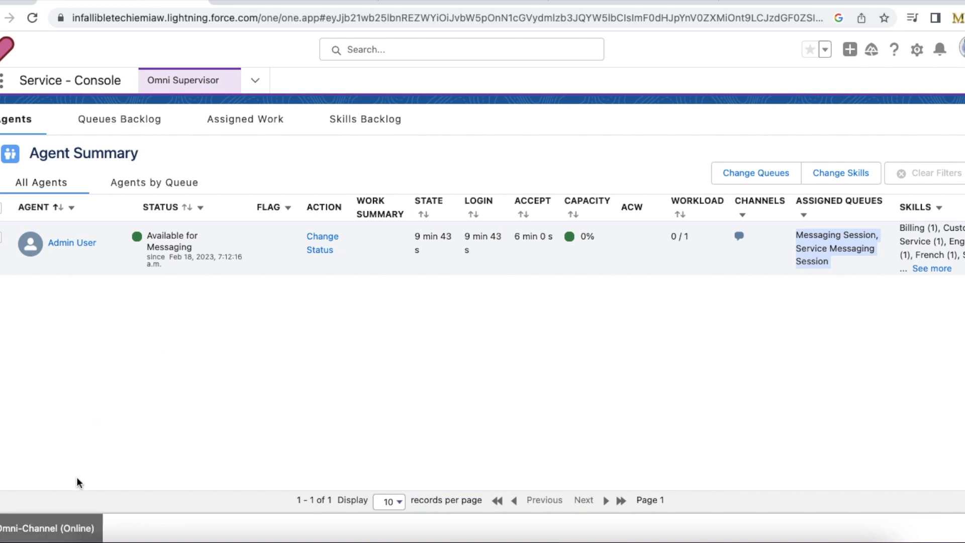
Step: Accept the incoming web chat in Omni-Channel and reply 'testing' to the visitor
click(48, 528)
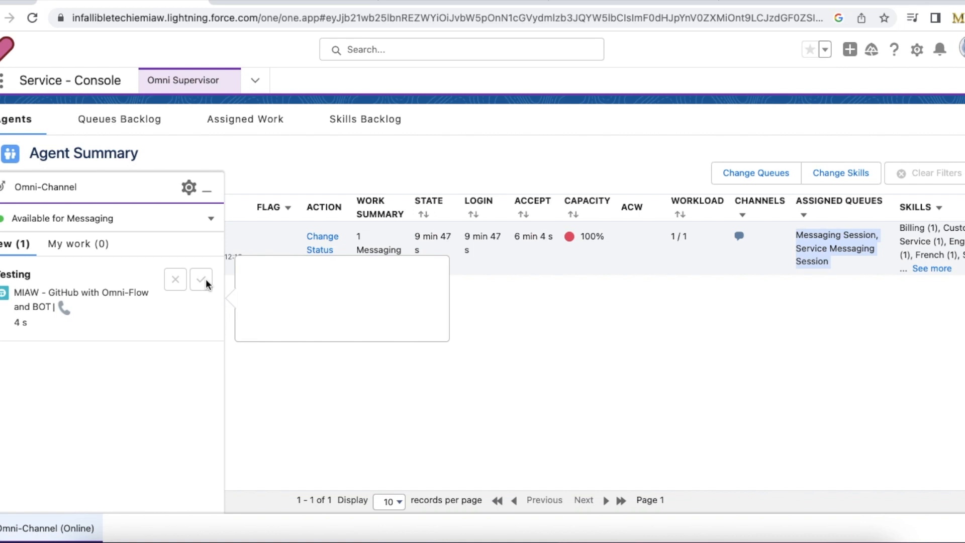
click(200, 278)
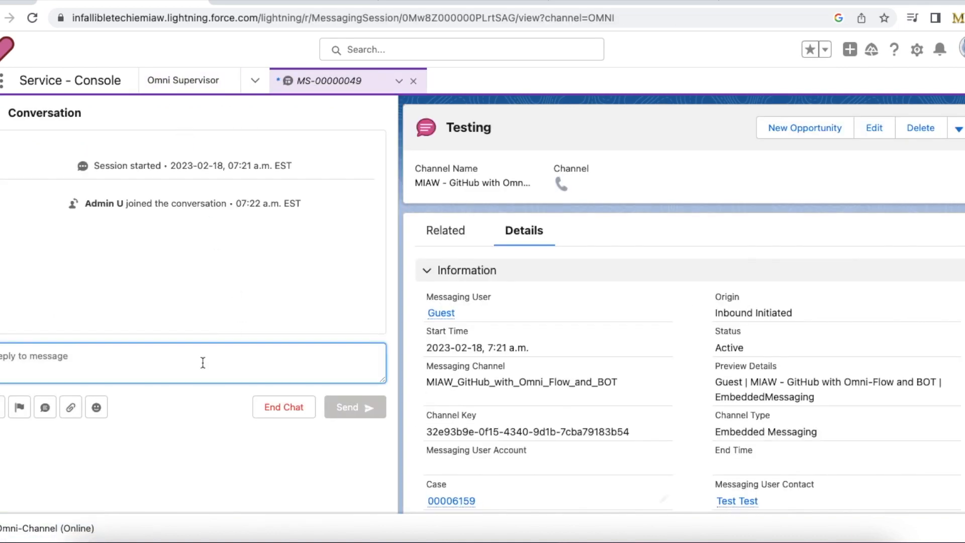
click(348, 407)
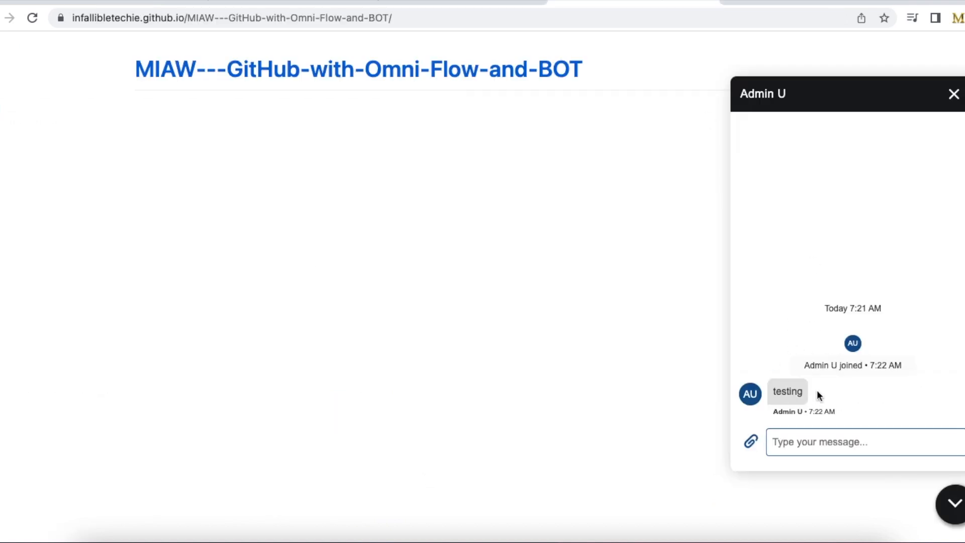
mouse_move(778, 386)
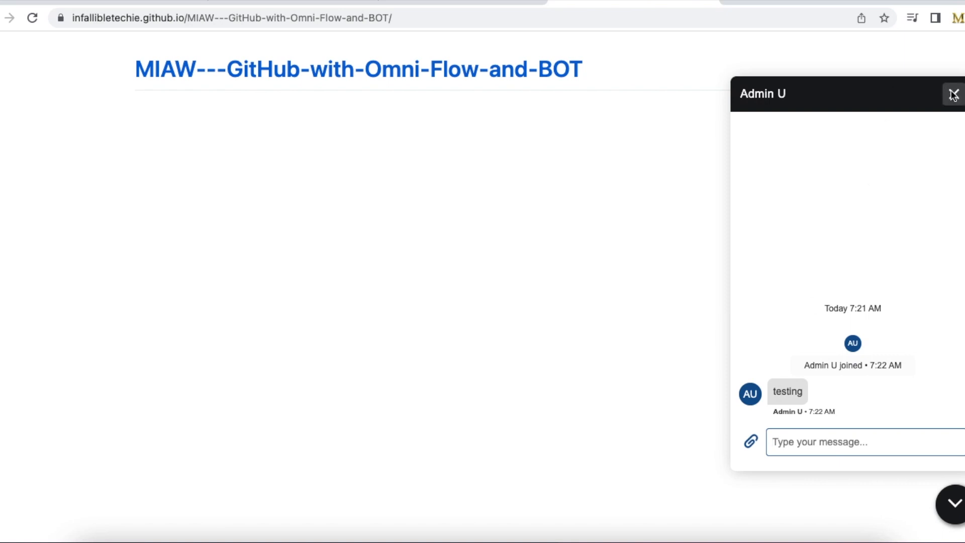
Step: End the chat from the web widget, close the session tab and change the agent's presence status
click(953, 94)
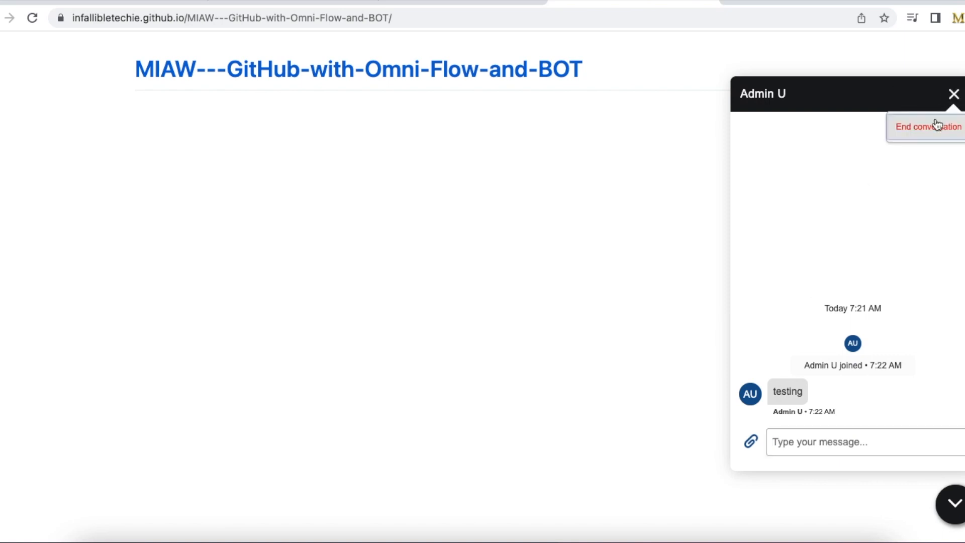
click(927, 126)
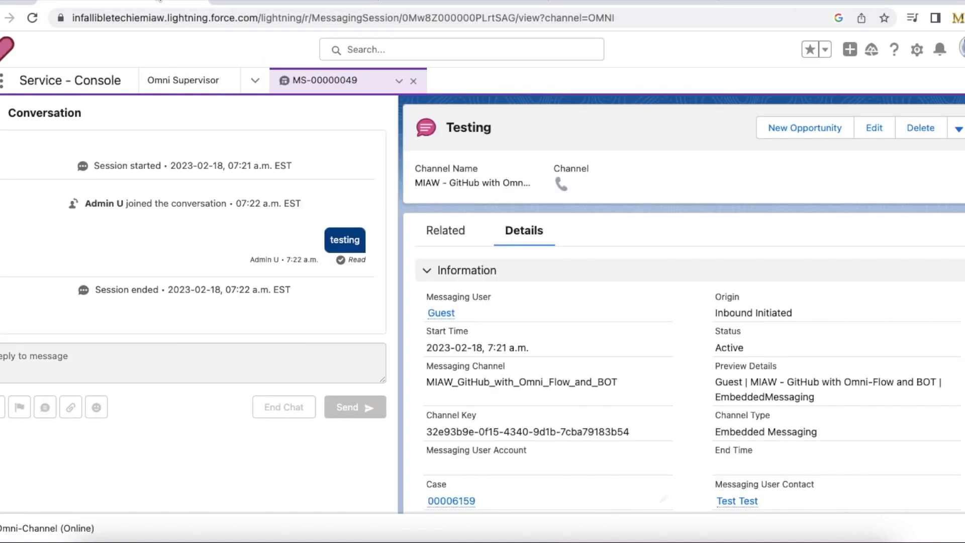
click(182, 80)
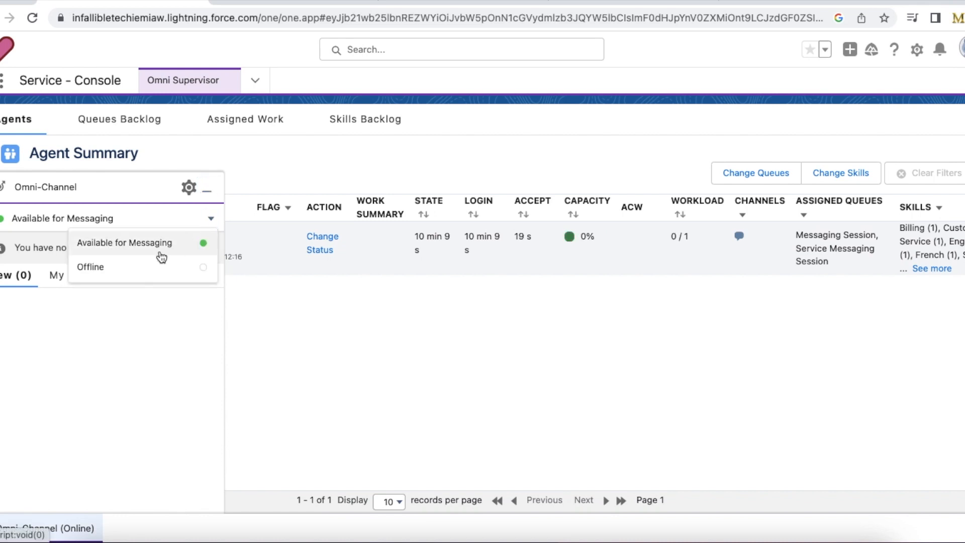
click(91, 266)
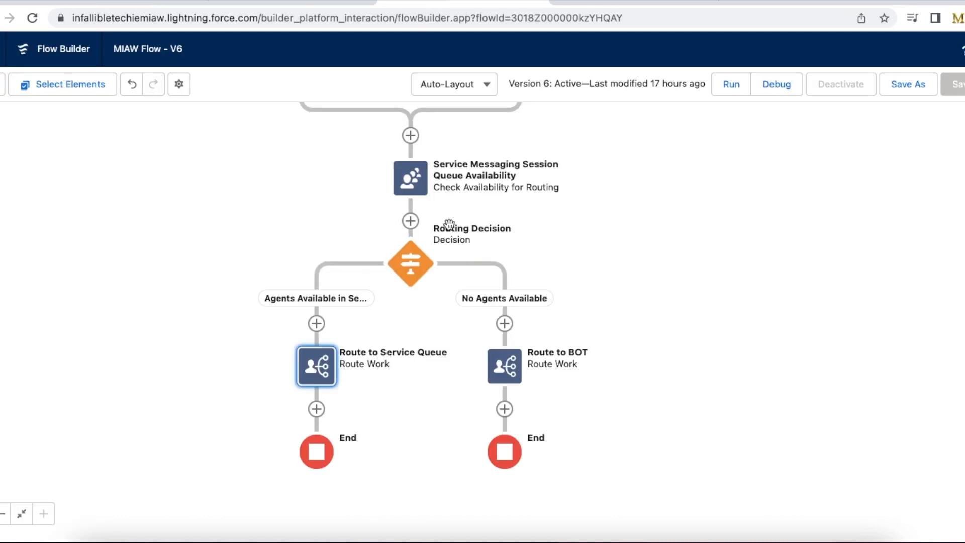
mouse_move(548, 305)
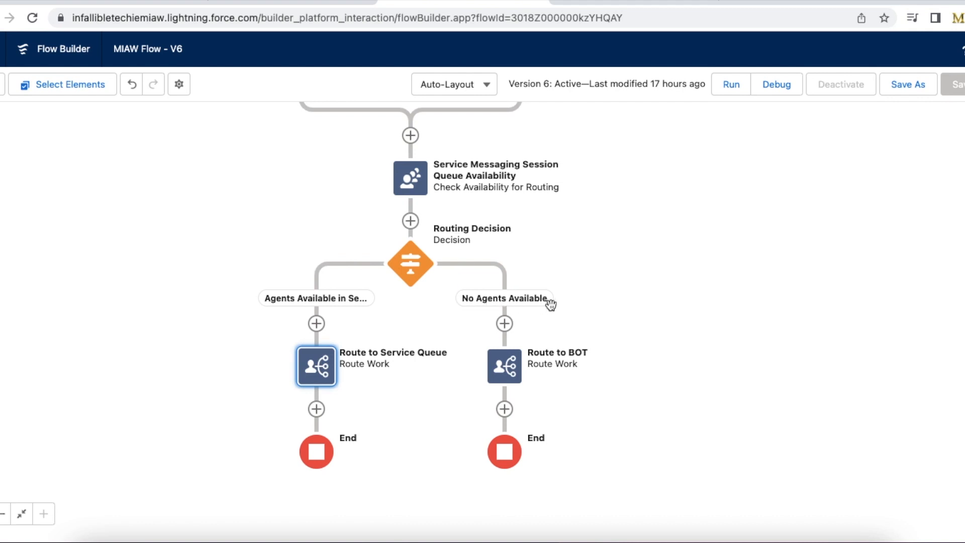
mouse_move(585, 360)
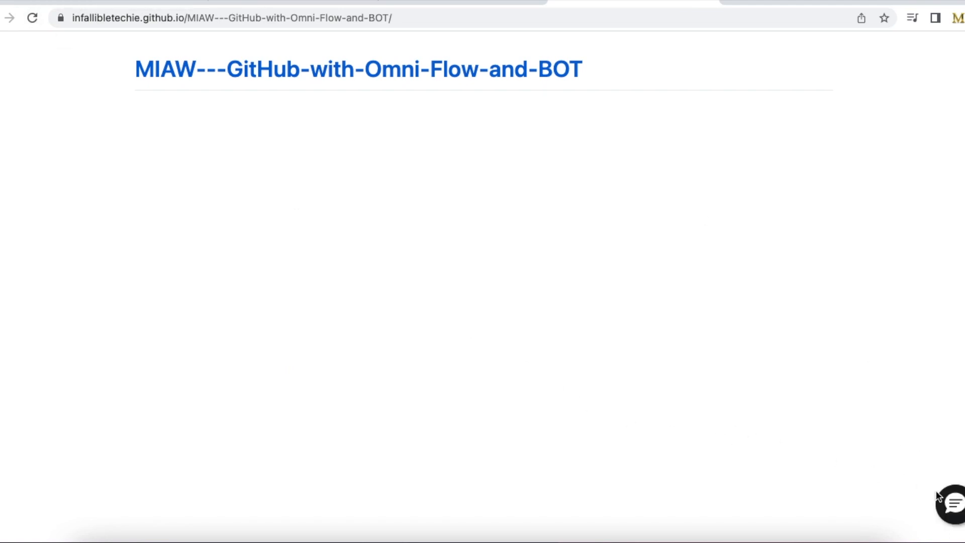
Step: Start a new web chat with test details and send a first message so the Chat BOT answers
click(948, 504)
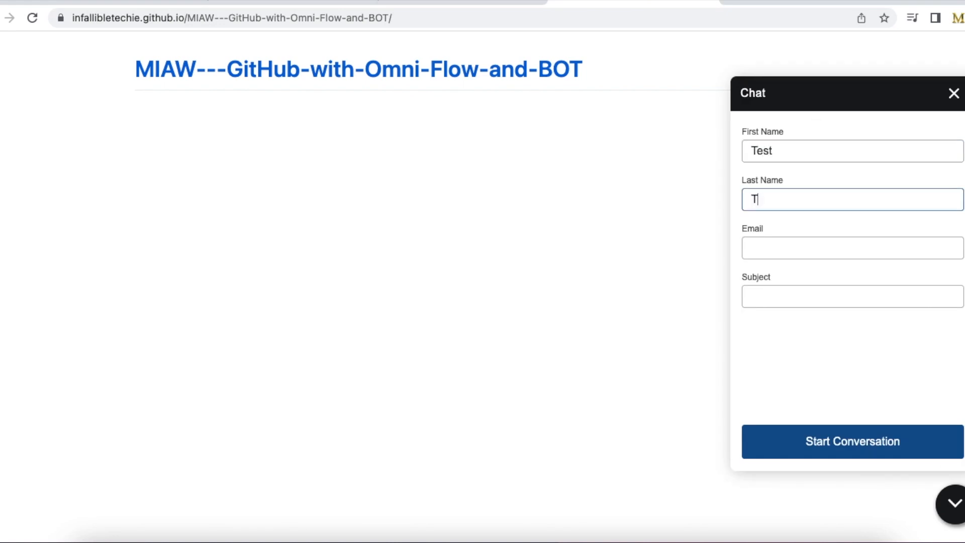
text(test@test.com)
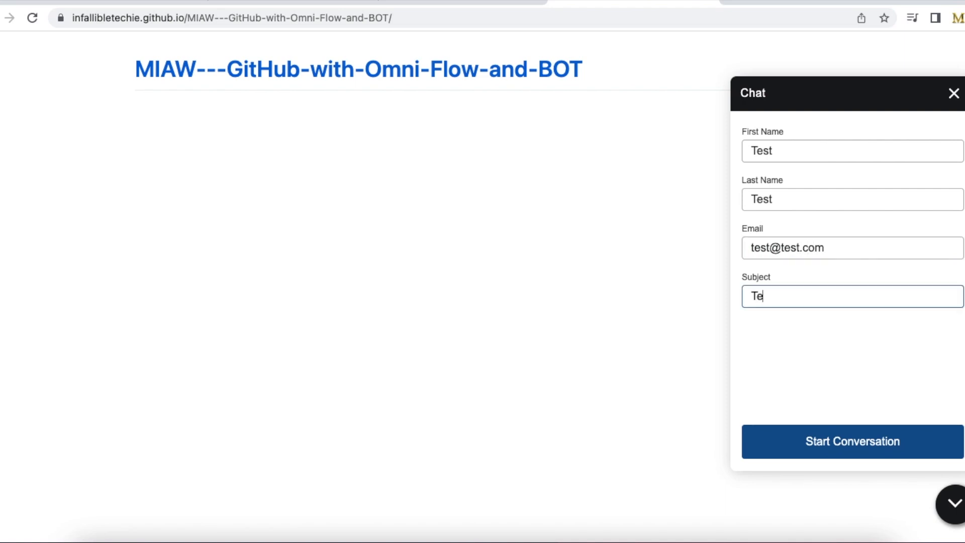
click(852, 442)
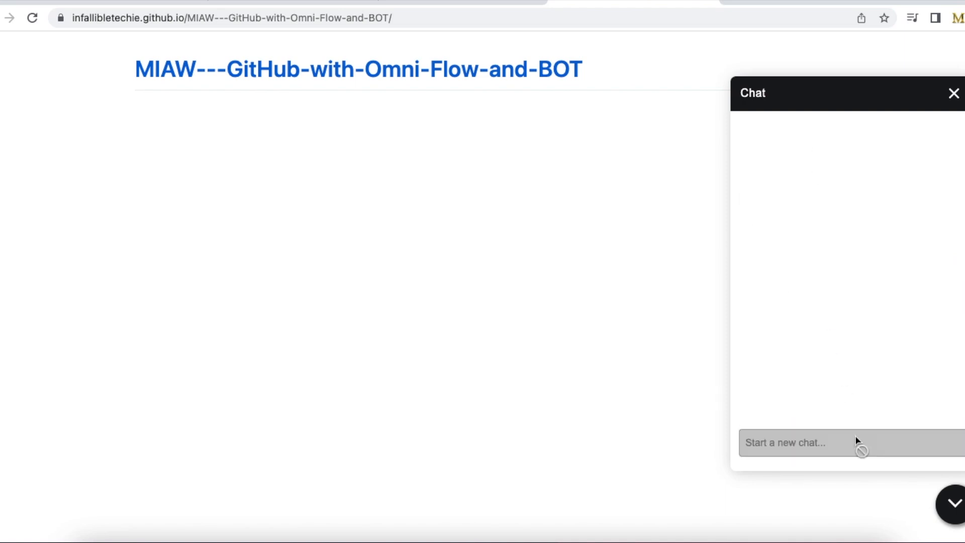
click(846, 442)
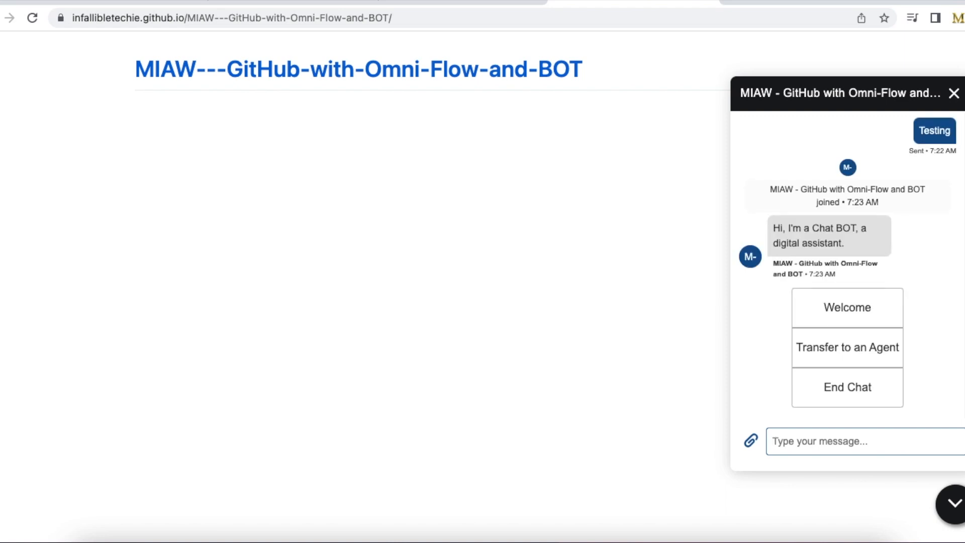
mouse_move(771, 229)
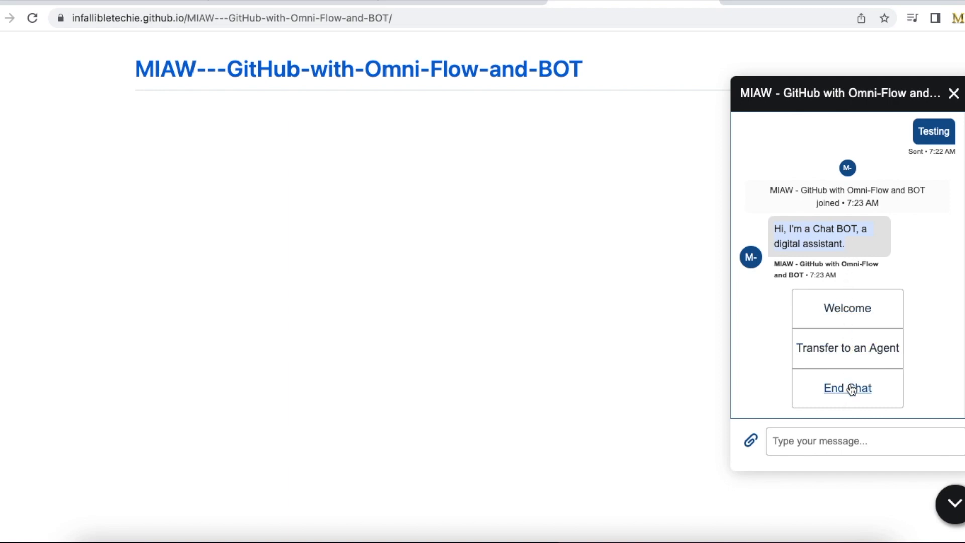
mouse_move(847, 307)
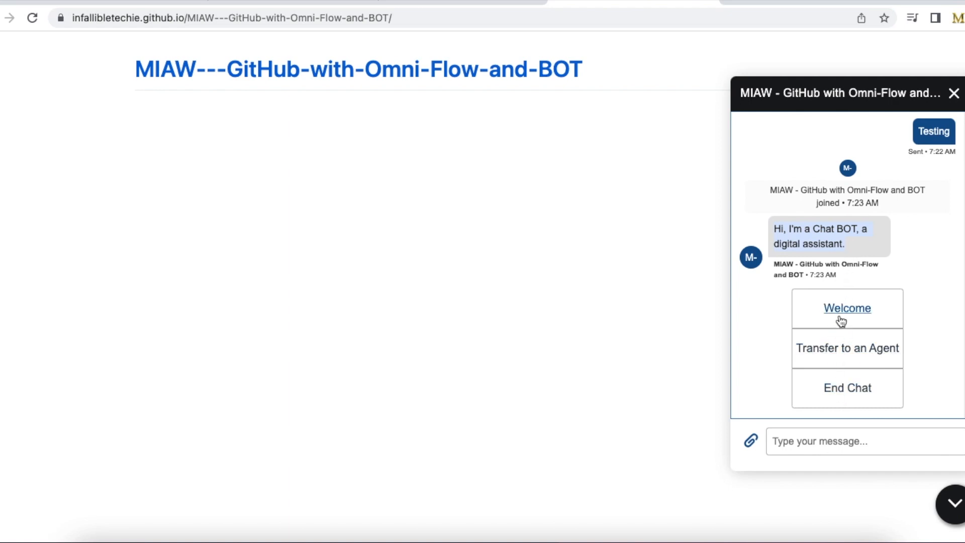
mouse_move(639, 158)
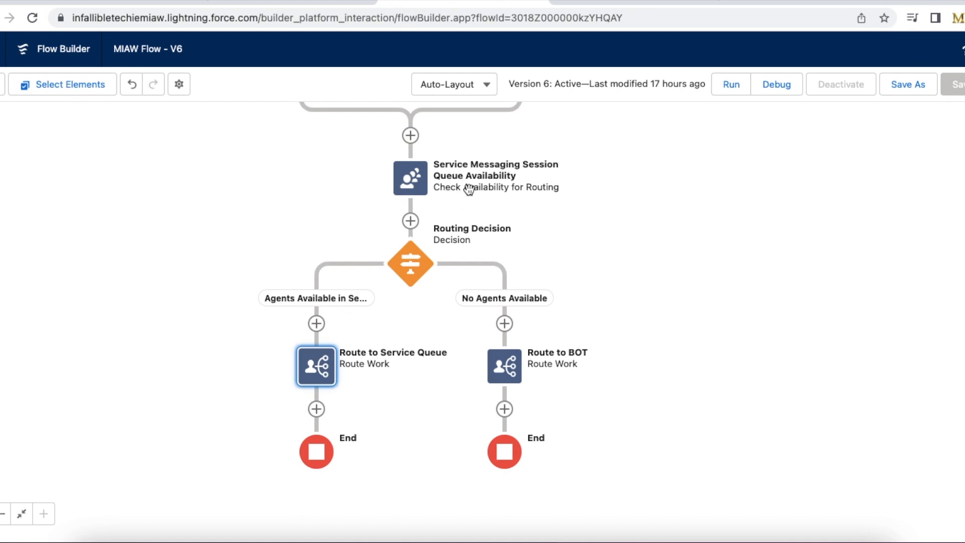
mouse_move(559, 195)
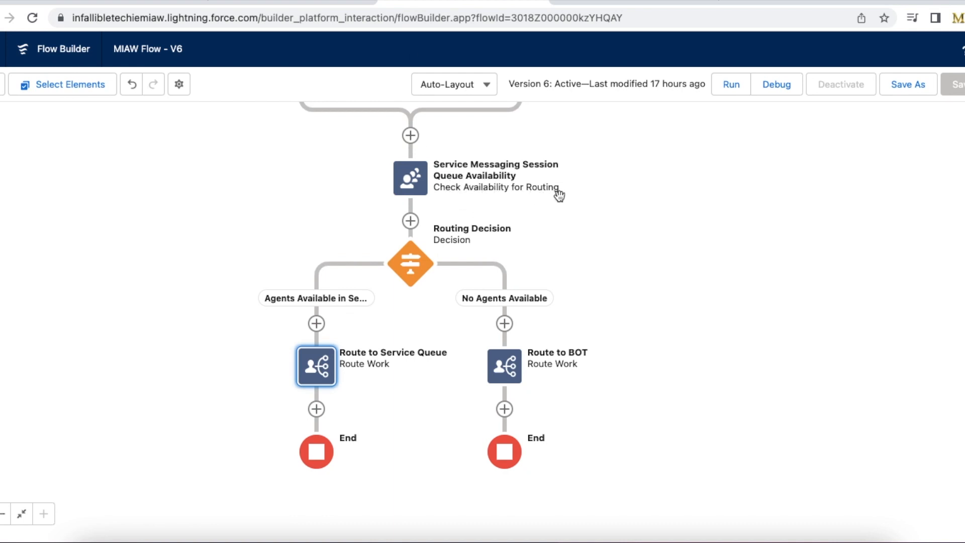
mouse_move(559, 194)
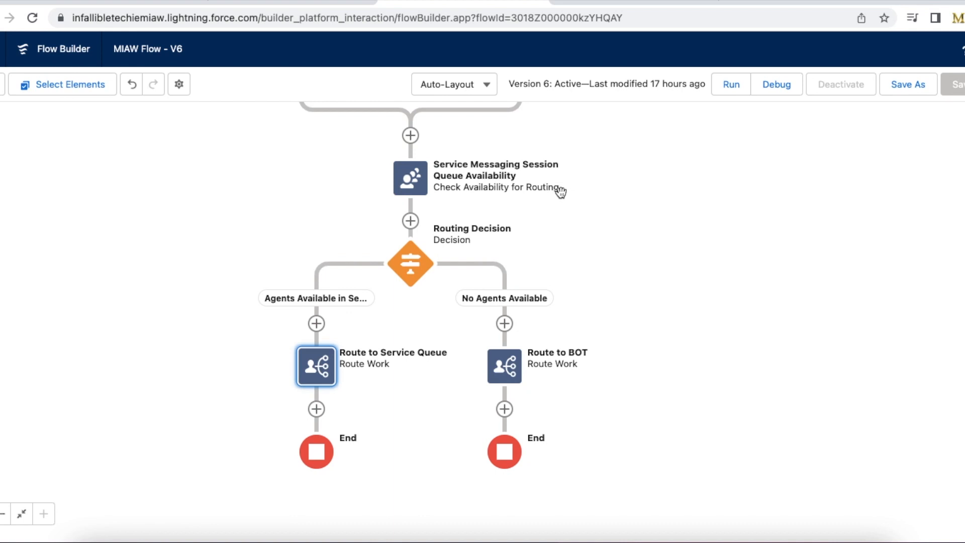
mouse_move(419, 266)
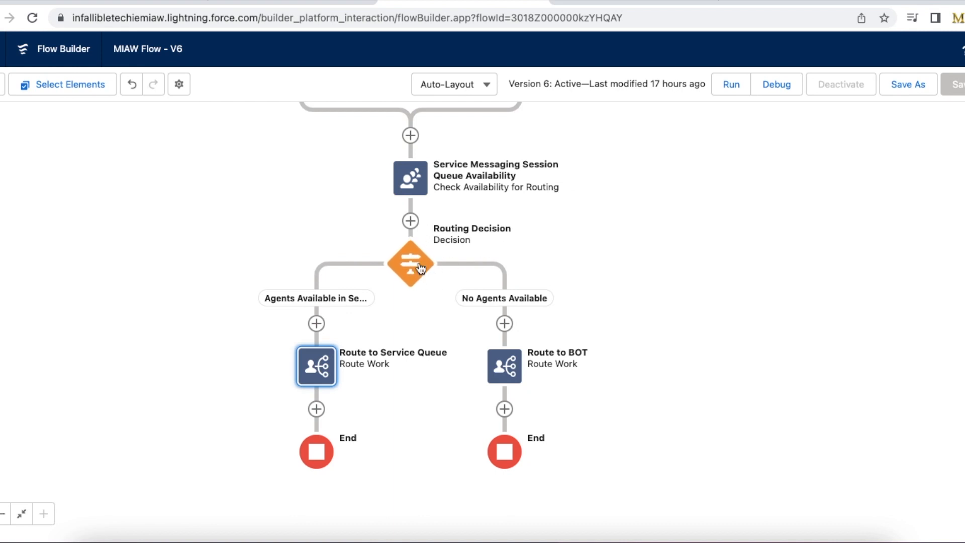
mouse_move(327, 298)
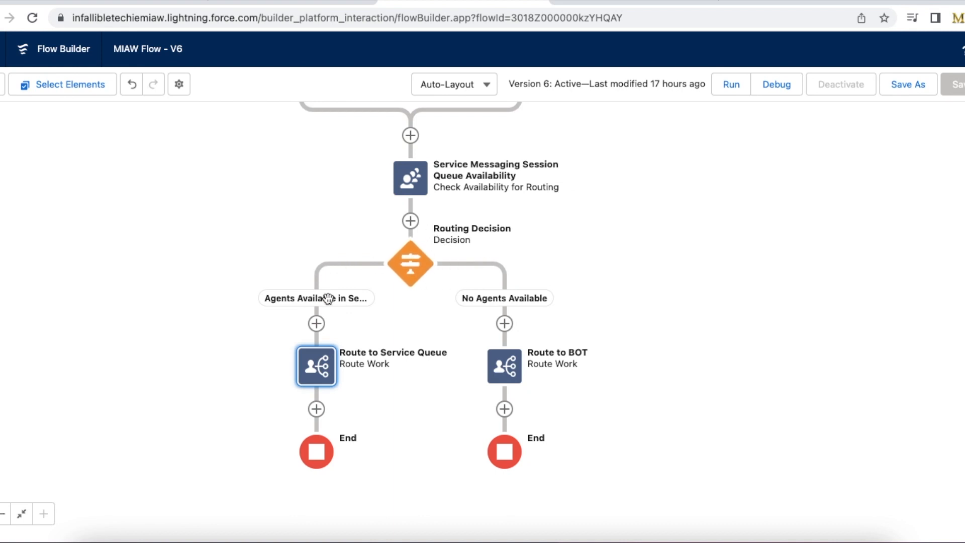
mouse_move(528, 368)
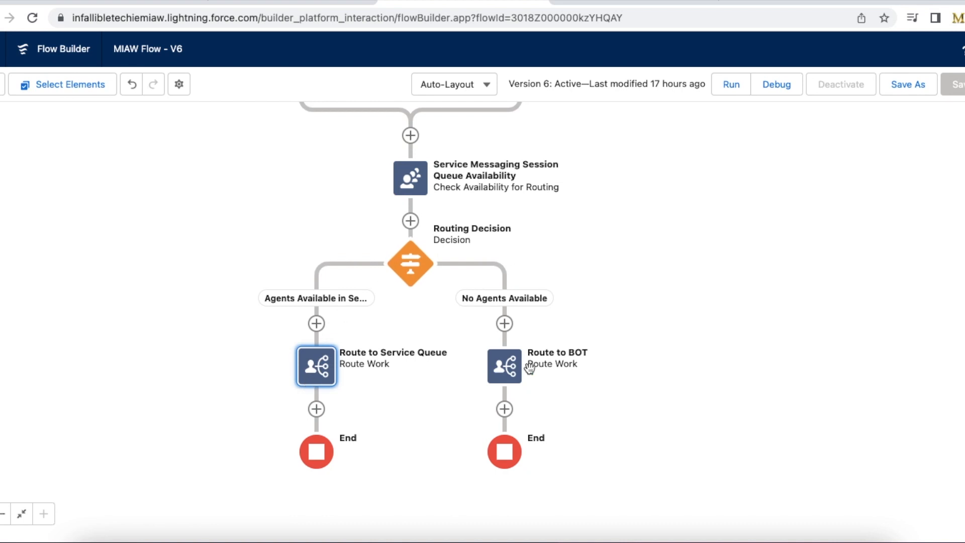
mouse_move(663, 104)
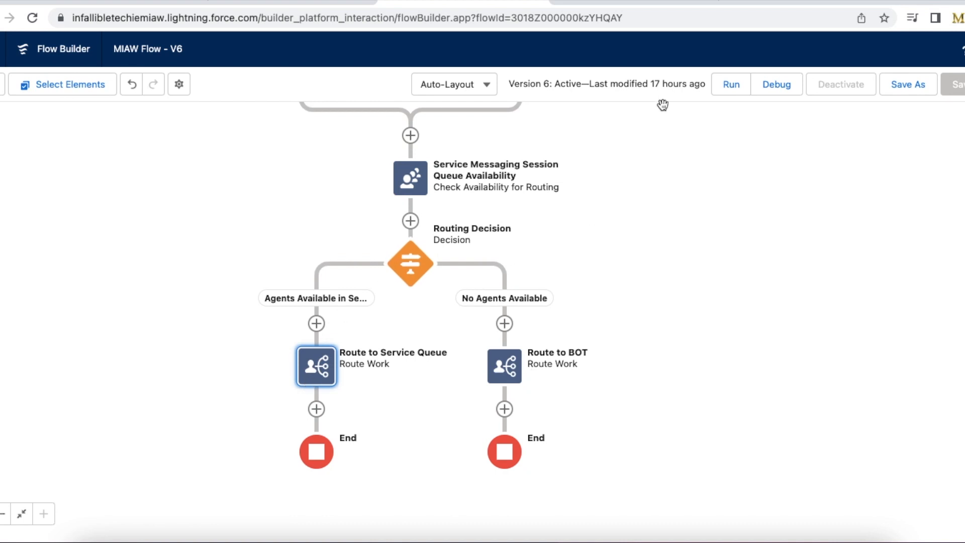